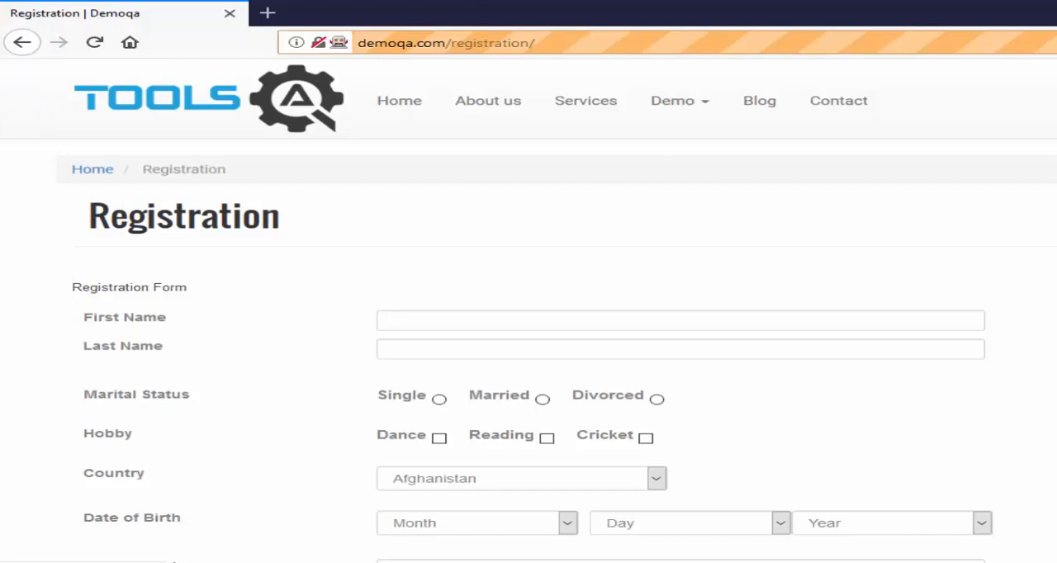
Step: Scroll to the Hobby row and tick the Cricket checkbox on the demoqa Registration form
{"action": "scroll", "scroll_direction": "down", "scroll_amount": 3}
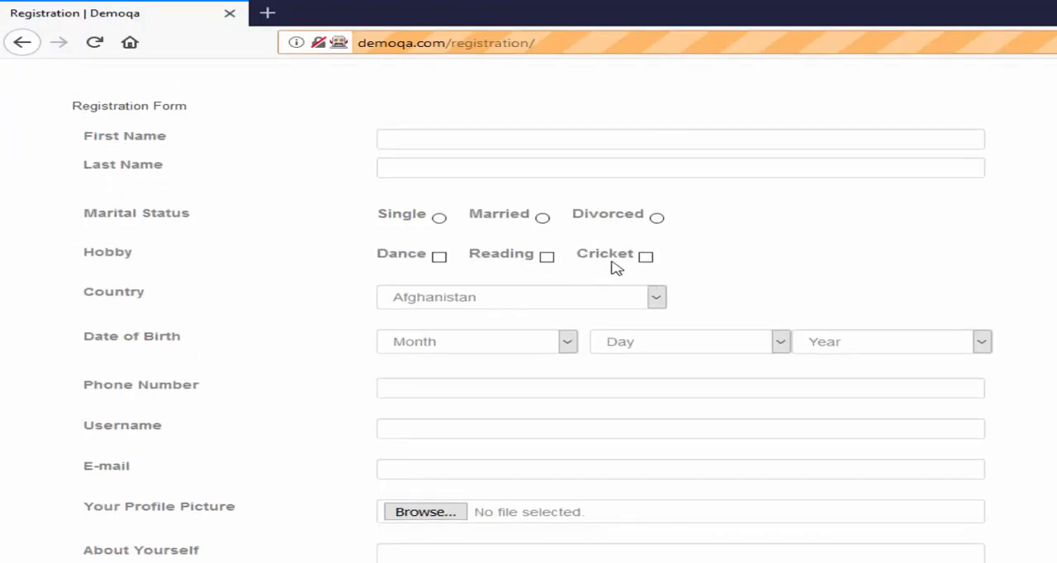
{"action": "mouse_move", "coordinate": [596, 273]}
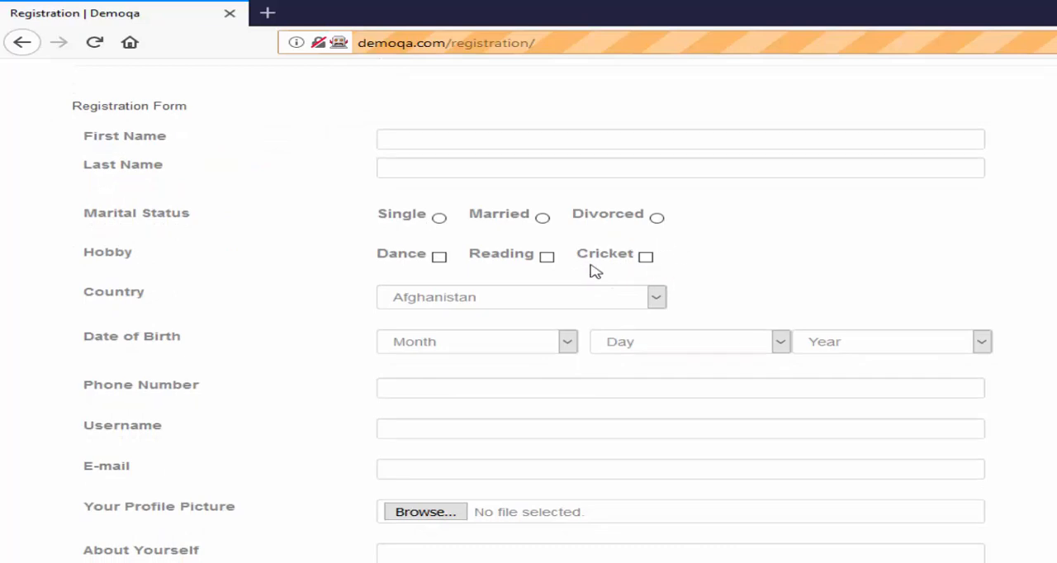
{"action": "mouse_move", "coordinate": [677, 264]}
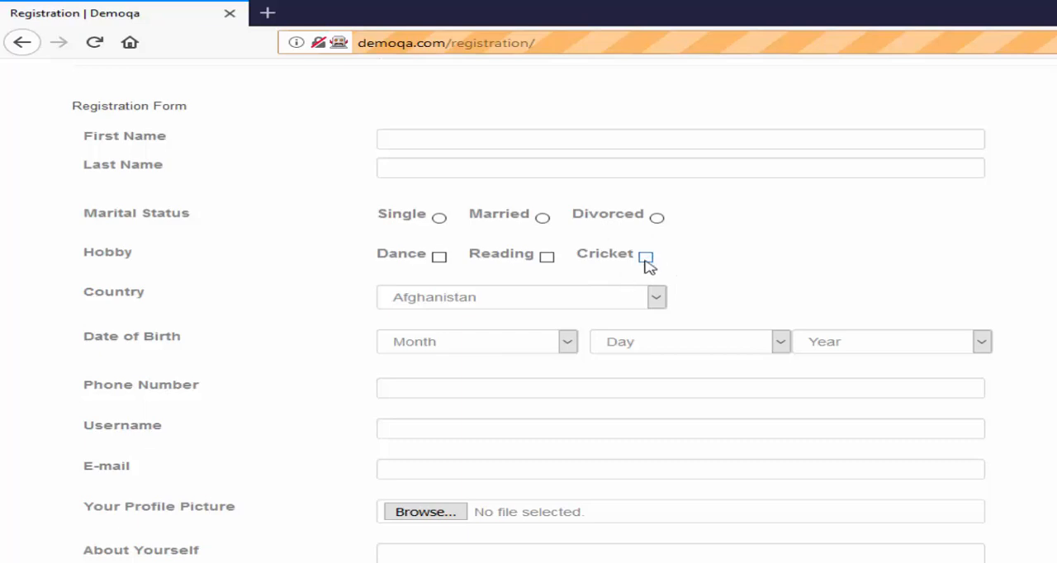
{"action": "left_click", "coordinate": [646, 255]}
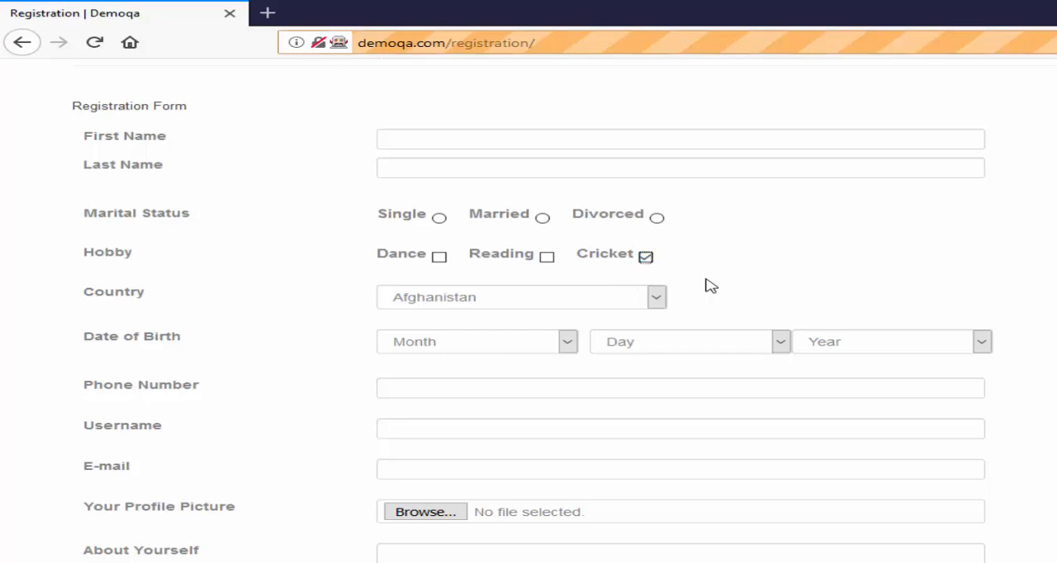
{"action": "mouse_move", "coordinate": [664, 251]}
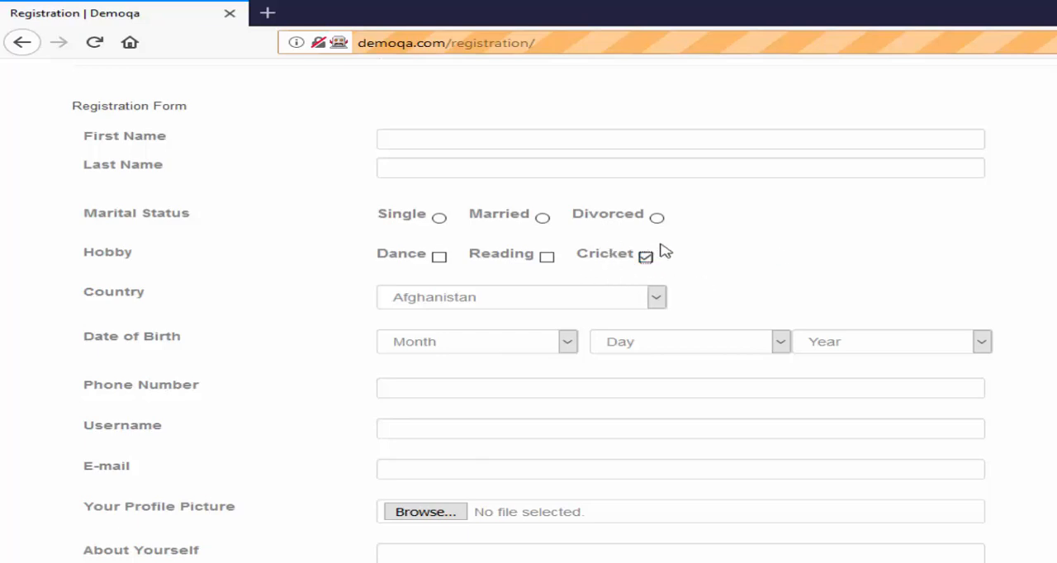
{"action": "left_click", "coordinate": [646, 257]}
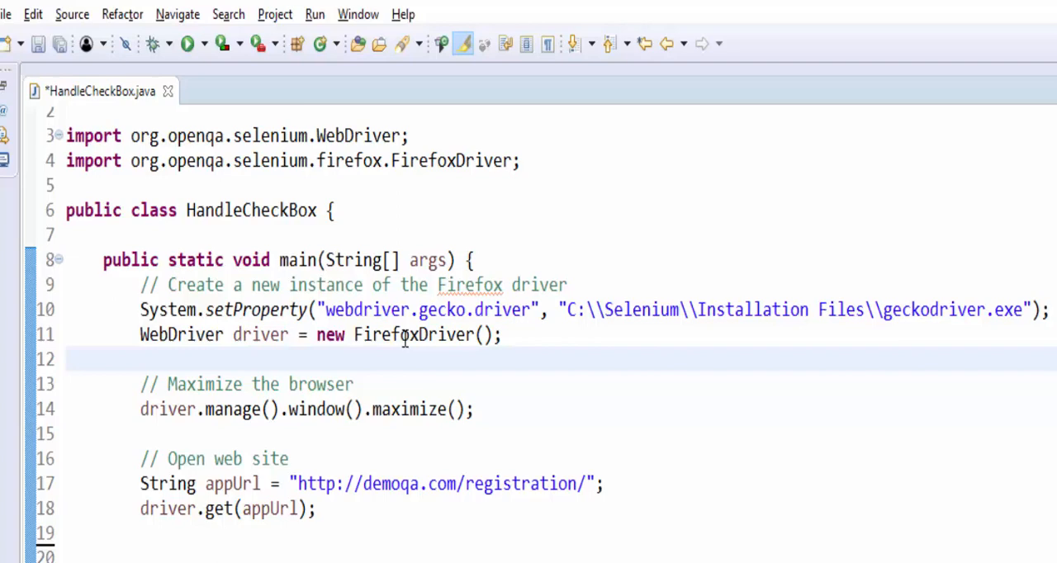
{"action": "left_click", "coordinate": [176, 359]}
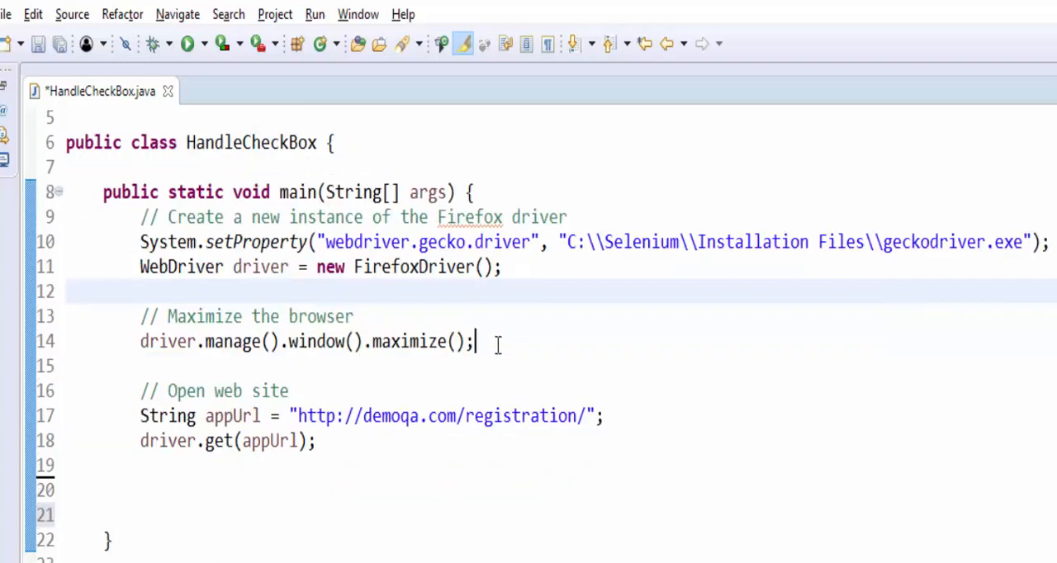
{"action": "left_click_drag", "start_coordinate": [141, 316], "coordinate": [475, 340]}
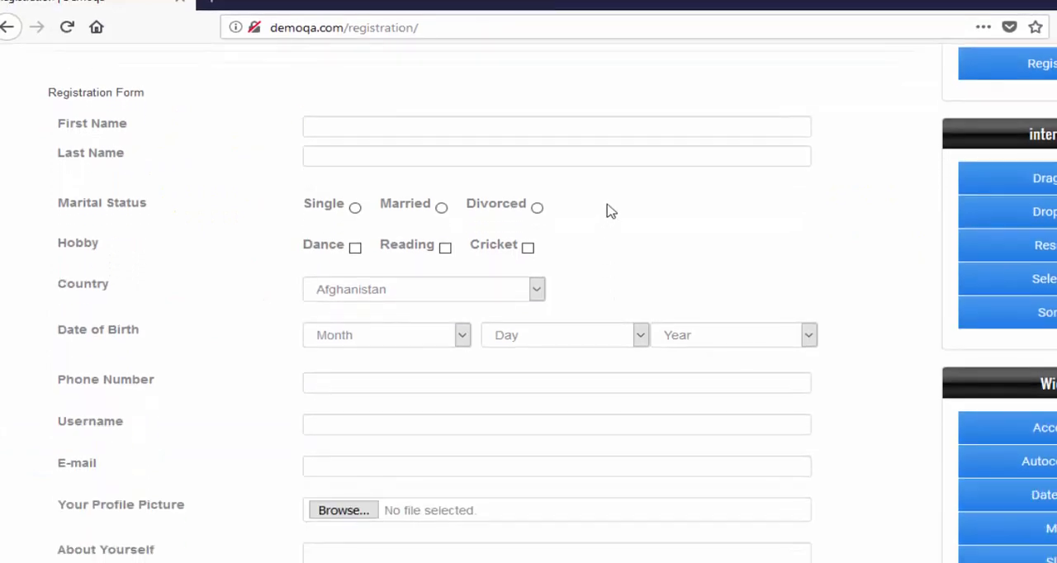
Step: Bring up the page inspector with F12 and locate the Cricket checkbox input in the markup
{"action": "key", "text": "F12"}
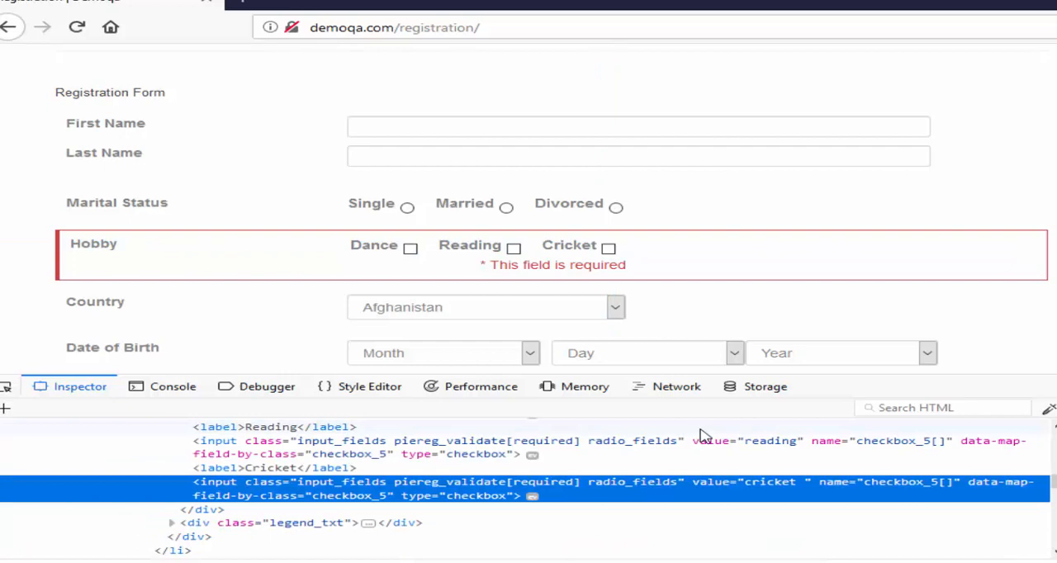
{"action": "mouse_move", "coordinate": [700, 436]}
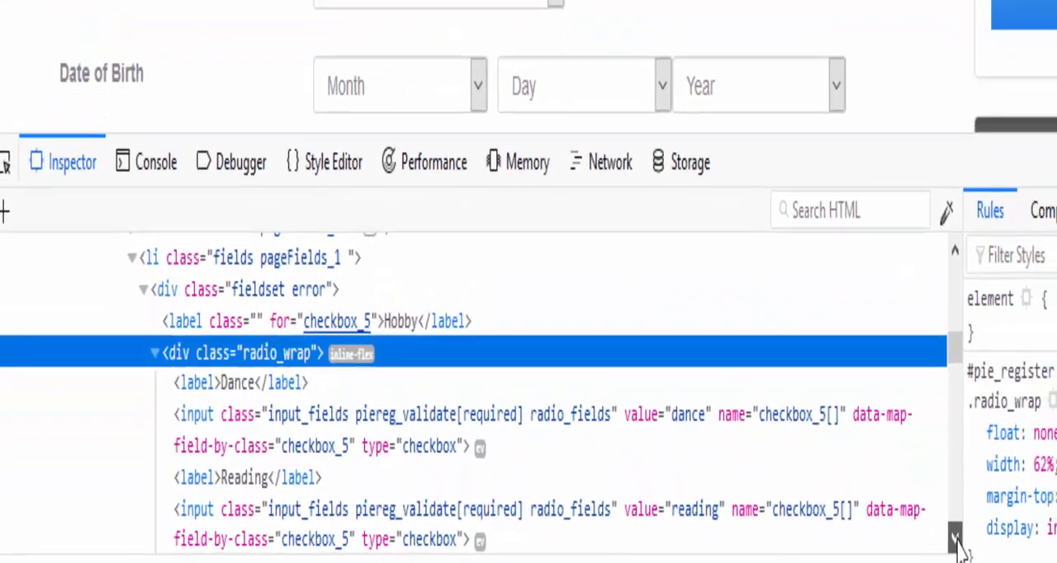
{"action": "scroll", "scroll_direction": "down", "scroll_amount": 3}
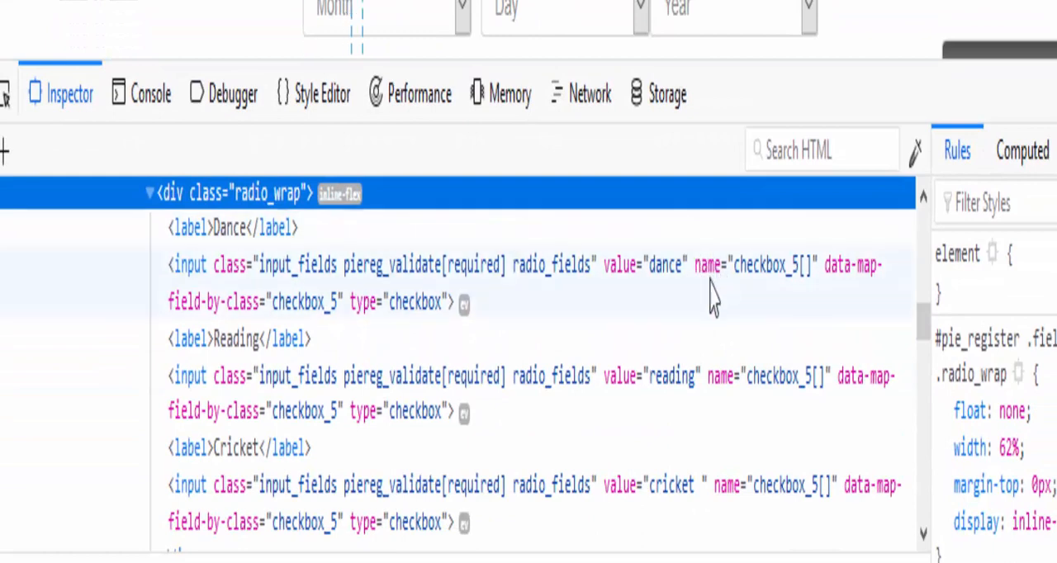
{"action": "mouse_move", "coordinate": [790, 305]}
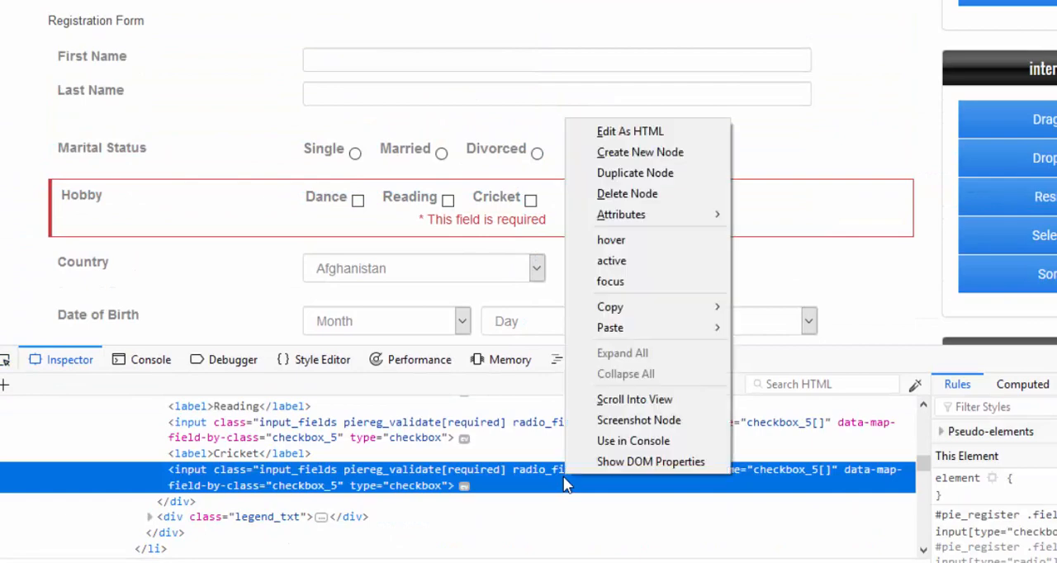
{"action": "mouse_move", "coordinate": [609, 307]}
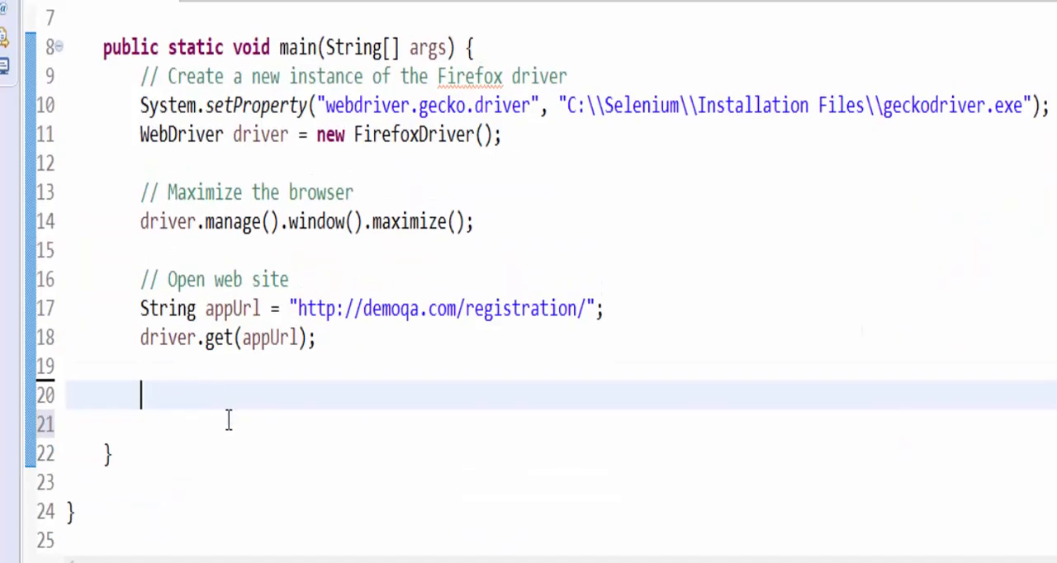
Step: Paste the Cricket input's absolute XPath into the code as a comment
{"action": "type", "text": "/html/body/div[1]/div/div[1]/main/article/div/div/div[3]/form/ul/li[3]/div/div[1]/input[3]"}
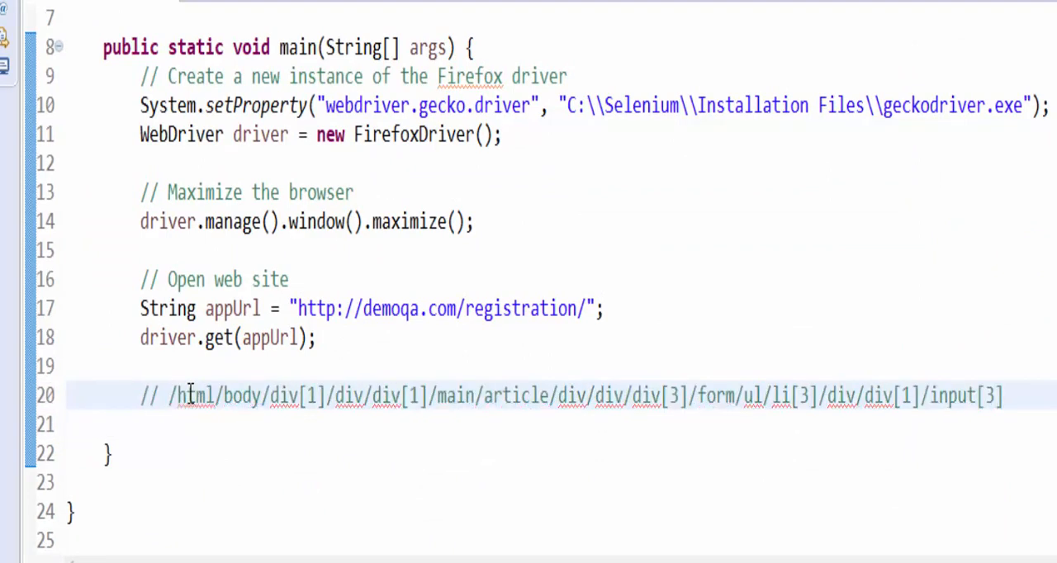
{"action": "left_click", "coordinate": [190, 395]}
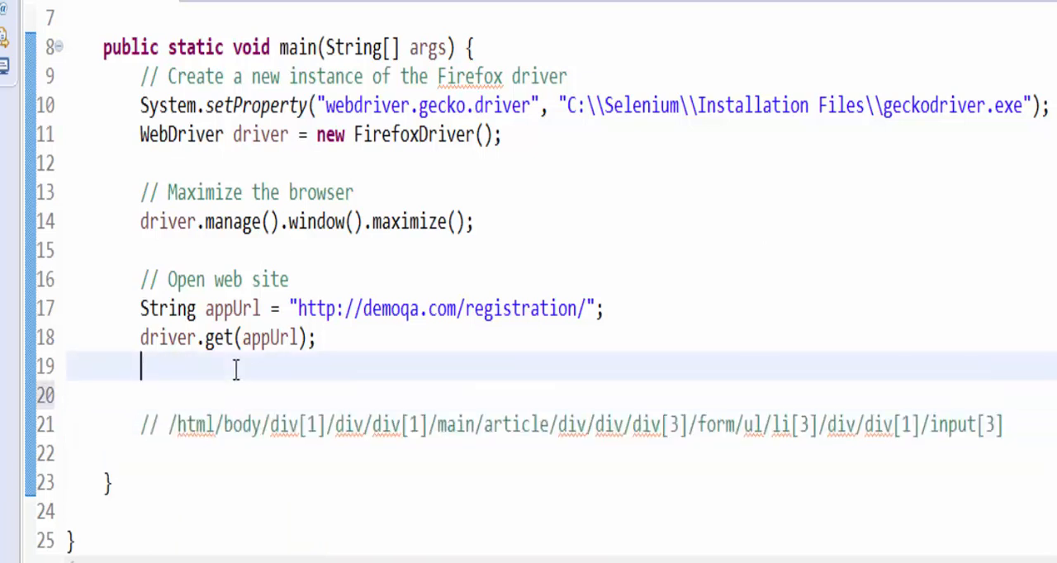
Step: Declare WebElement cricketCheckbox = driver.findElement(By.xpath(...)) using the pasted XPath
{"action": "type", "text": "WebElement"}
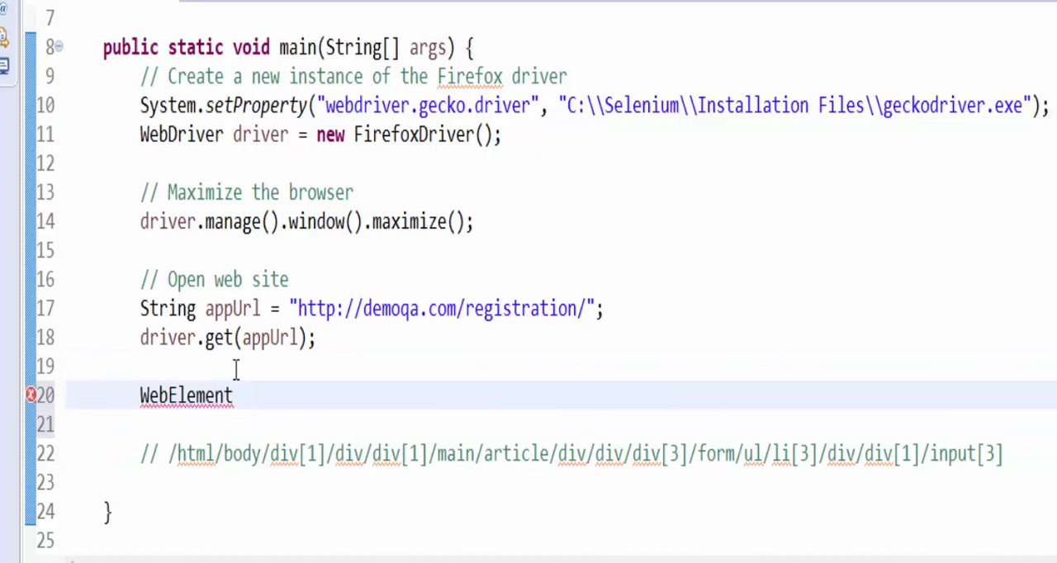
{"action": "type", "text": "cricketCheckbox ="}
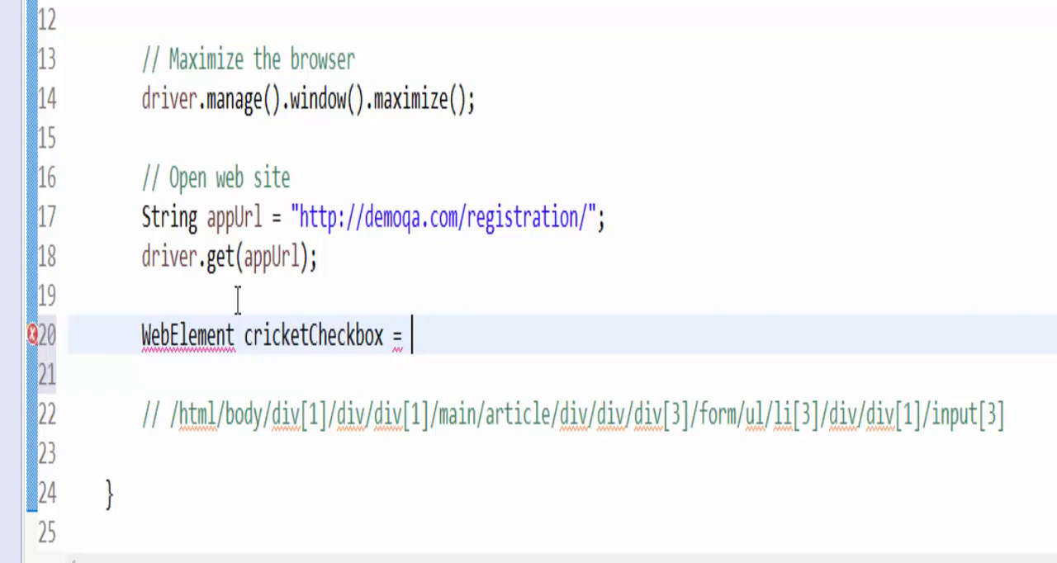
{"action": "type", "text": "driver."}
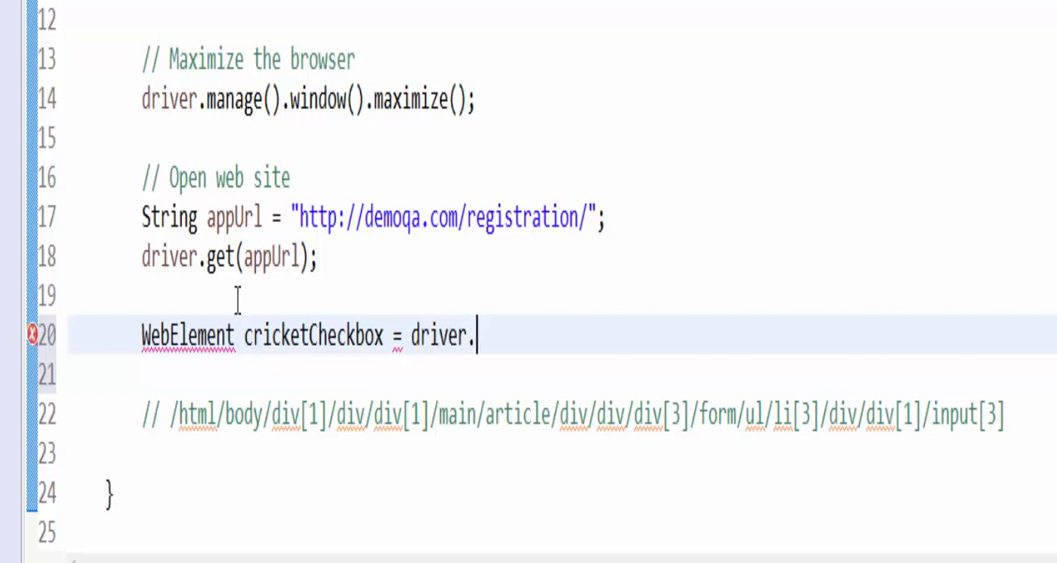
{"action": "type", "text": "findElement(By."}
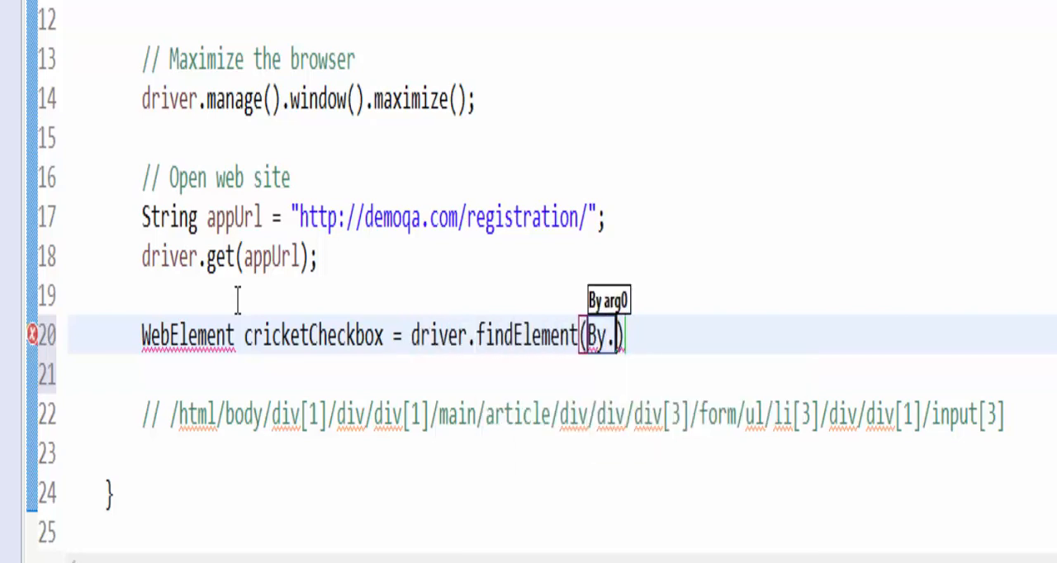
{"action": "type", "text": "xpath(\"/html/body/div[1]/div/div[1]/main/article/d"}
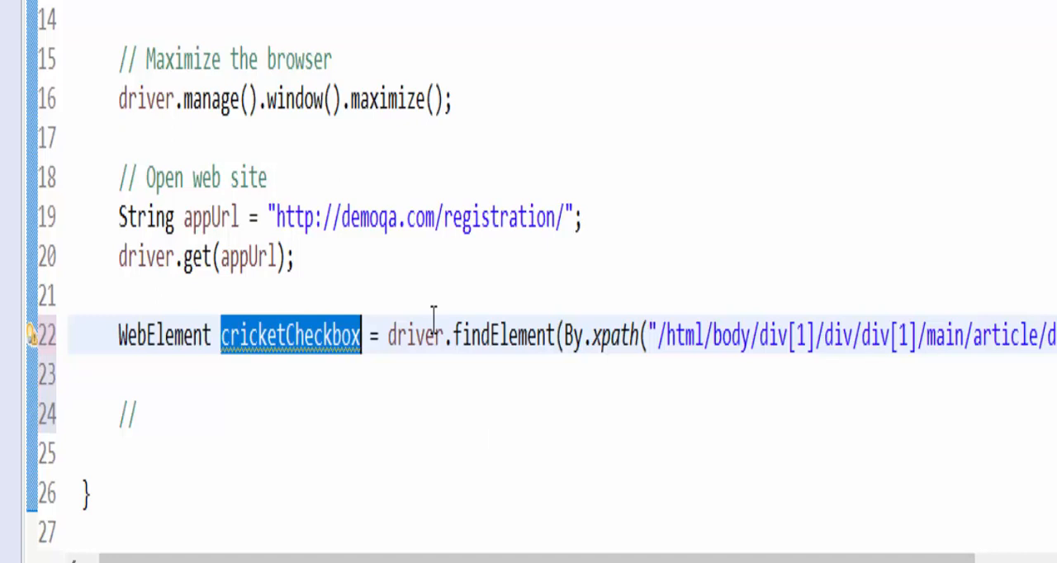
{"action": "scroll", "scroll_direction": "right", "scroll_amount": 3}
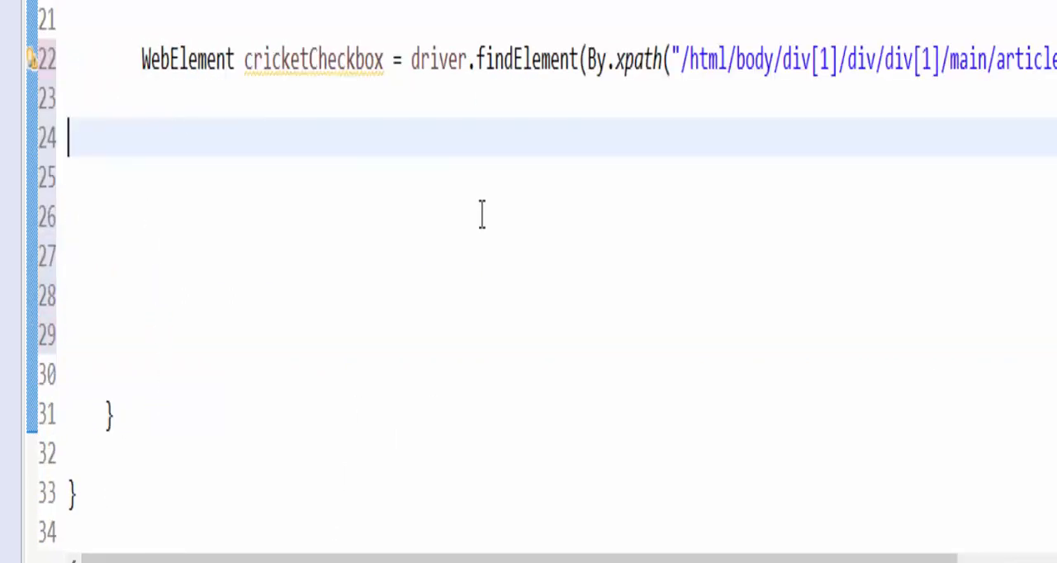
Step: Add an if/else on cricketCheckbox.isDisplayed() printing 'Cricket Checkbox is Displayed' or 'not Displayed'
{"action": "type", "text": "// Verify the Cricket Checkbox is displayed"}
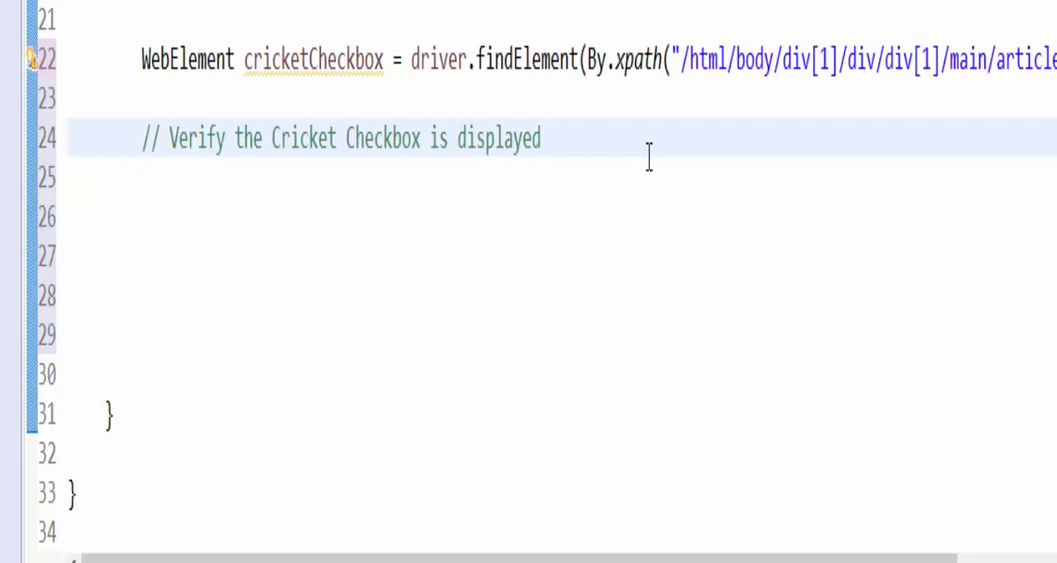
{"action": "type", "text": "if"}
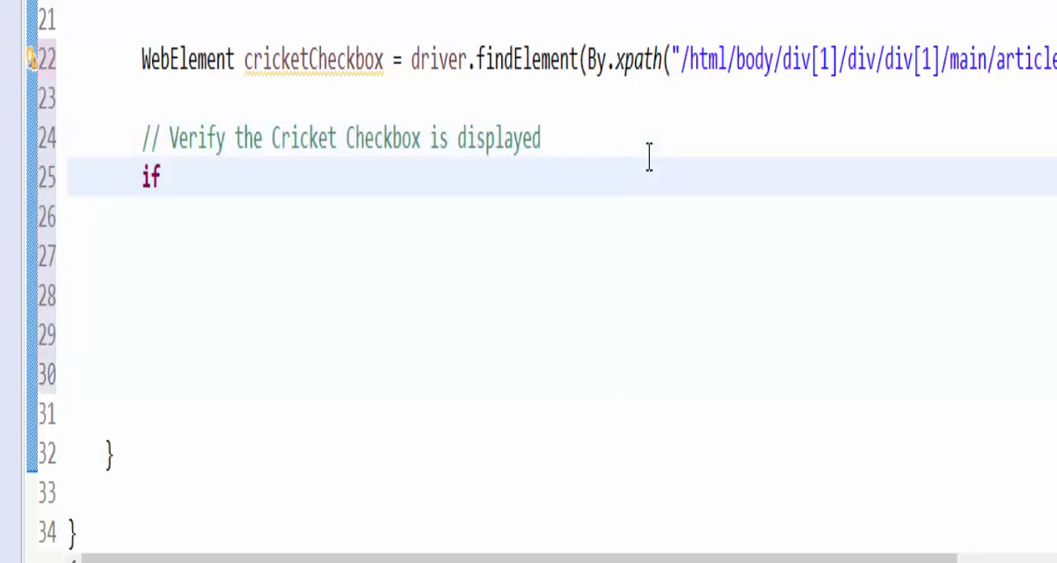
{"action": "type", "text": "(cricketCheckbox)"}
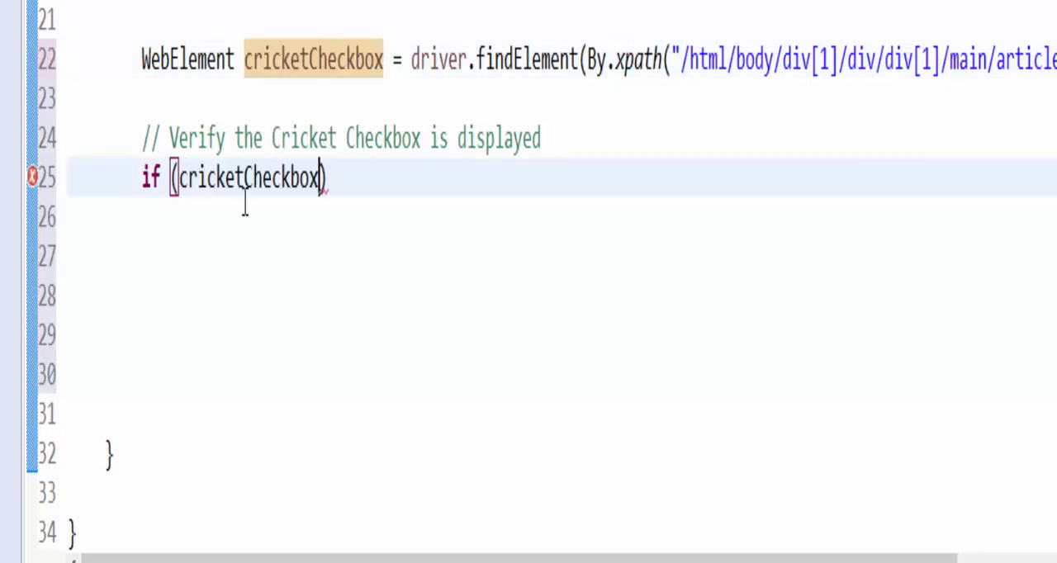
{"action": "type", "text": ".isDisplayed()"}
{"action": "left_click", "coordinate": [561, 216]}
{"action": "type", "text": "{"}
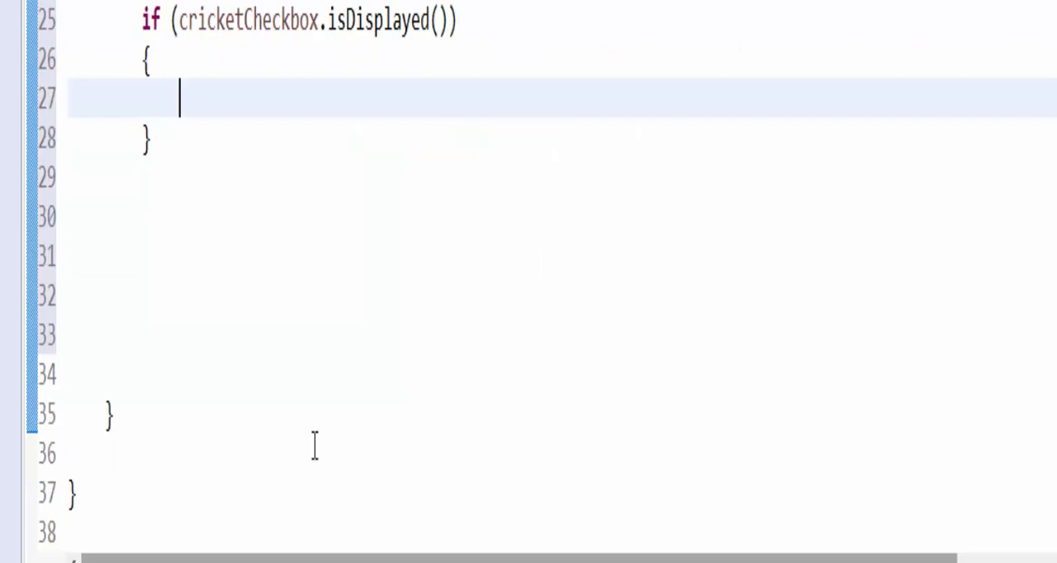
{"action": "type", "text": "System.out.println(\"Cricket Checkbox is Displayed\");"}
{"action": "left_click", "coordinate": [561, 177]}
{"action": "type", "text": "else"}
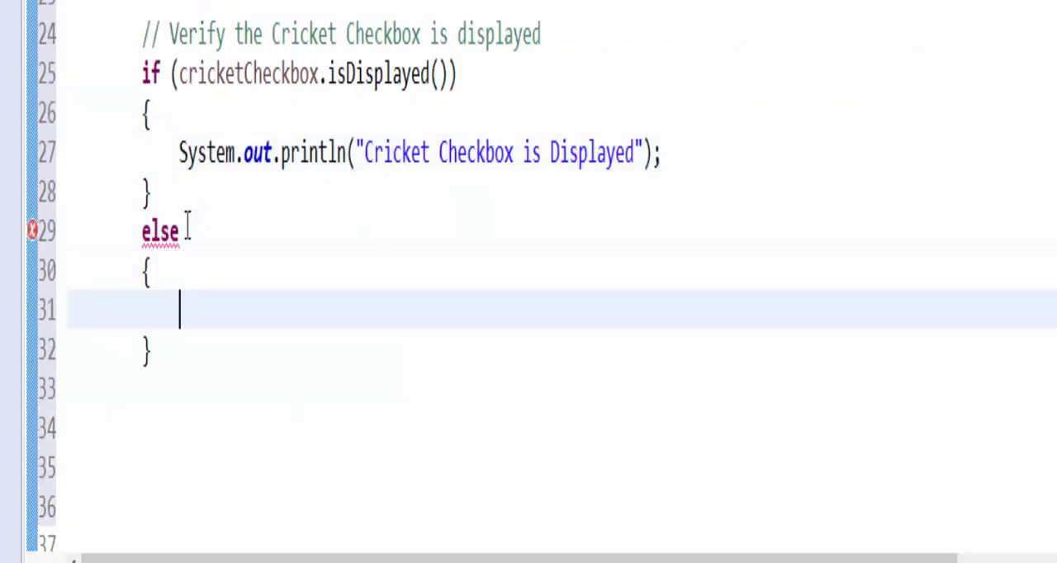
{"action": "type", "text": "System.out.println(\"Cricket Checkbox is not Displayed\");"}
{"action": "type", "text": "if"}
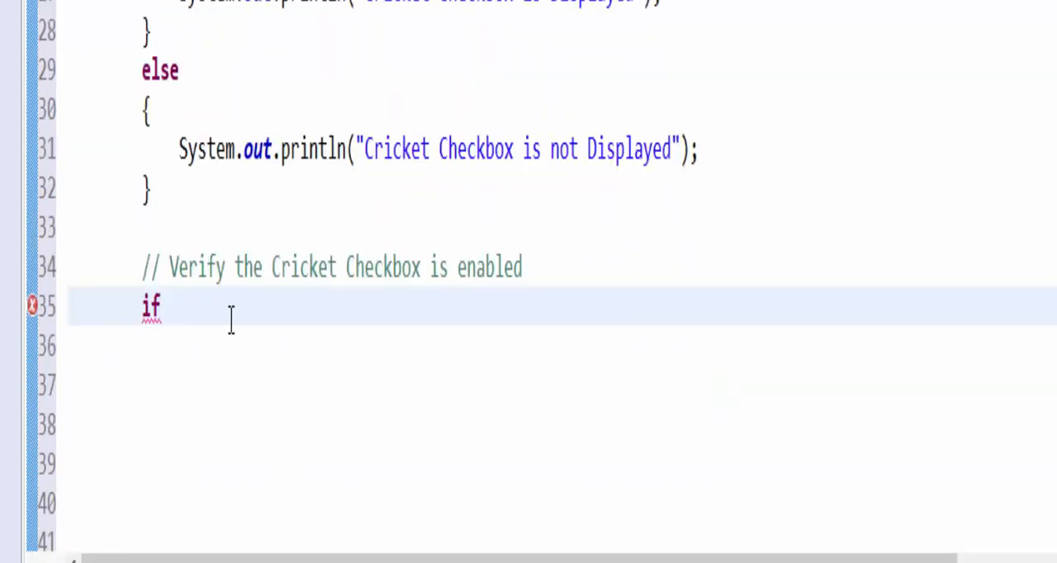
Step: Add an if/else on cricketCheckbox.isEnabled() printing whether the Cricket checkbox is enabled
{"action": "type", "text": "(cricketCheckbox."}
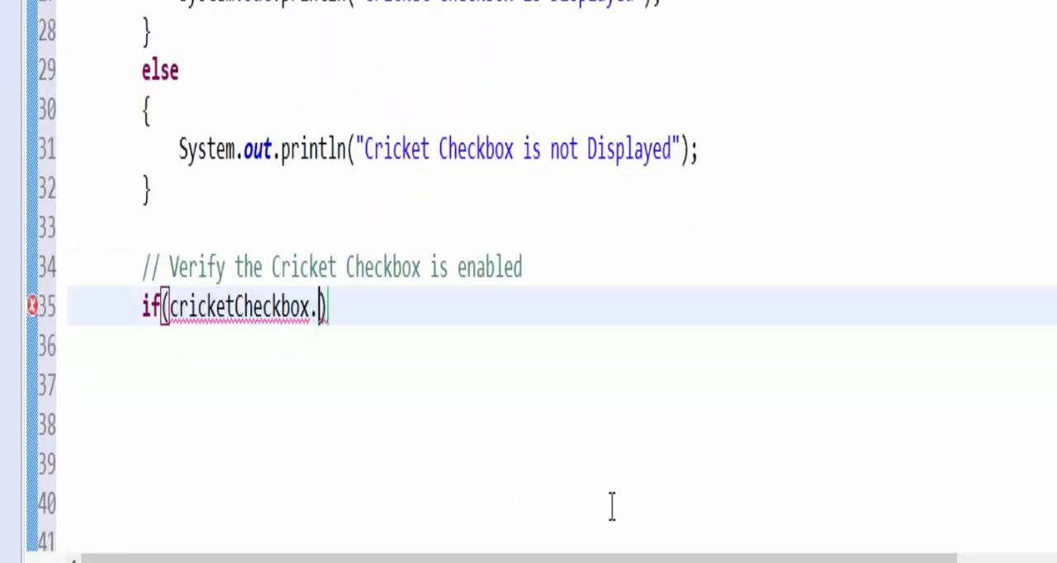
{"action": "type", "text": "isEnabled("}
{"action": "left_click", "coordinate": [561, 385]}
{"action": "type", "text": "System.out.println(\"Cricket Checkbox is Enabled\");"}
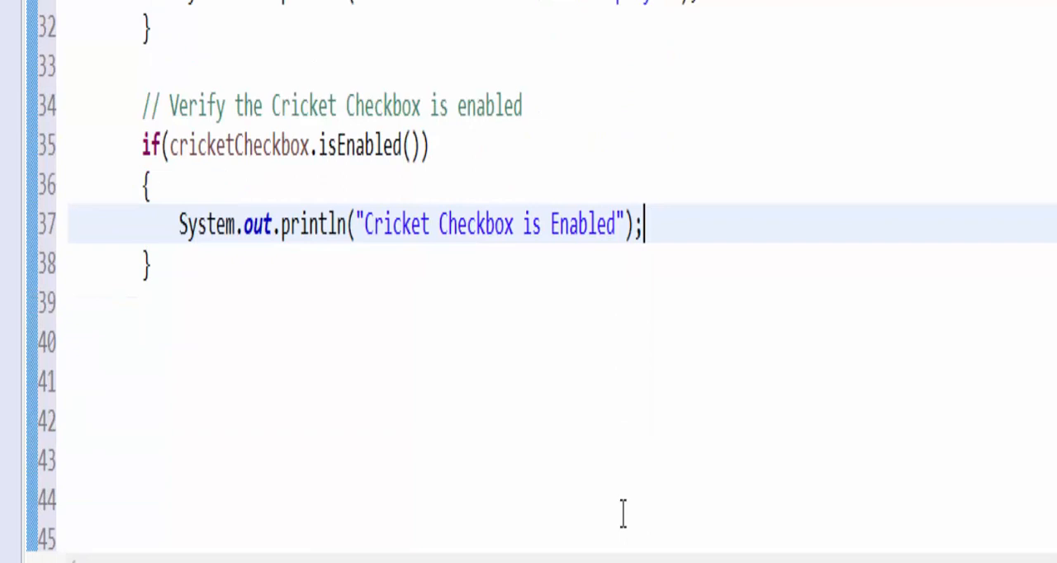
{"action": "type", "text": "el"}
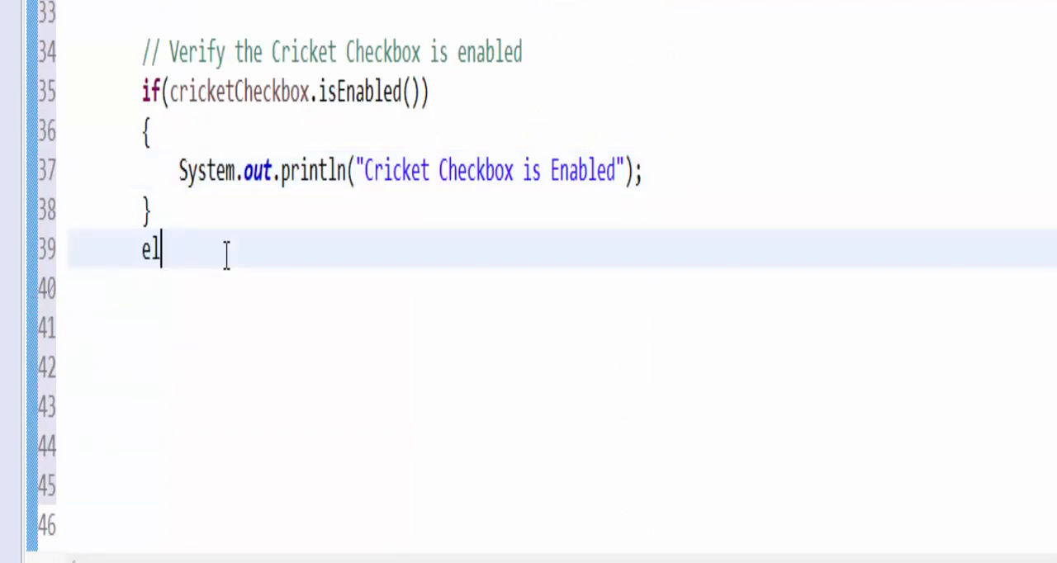
{"action": "type", "text": "se"}
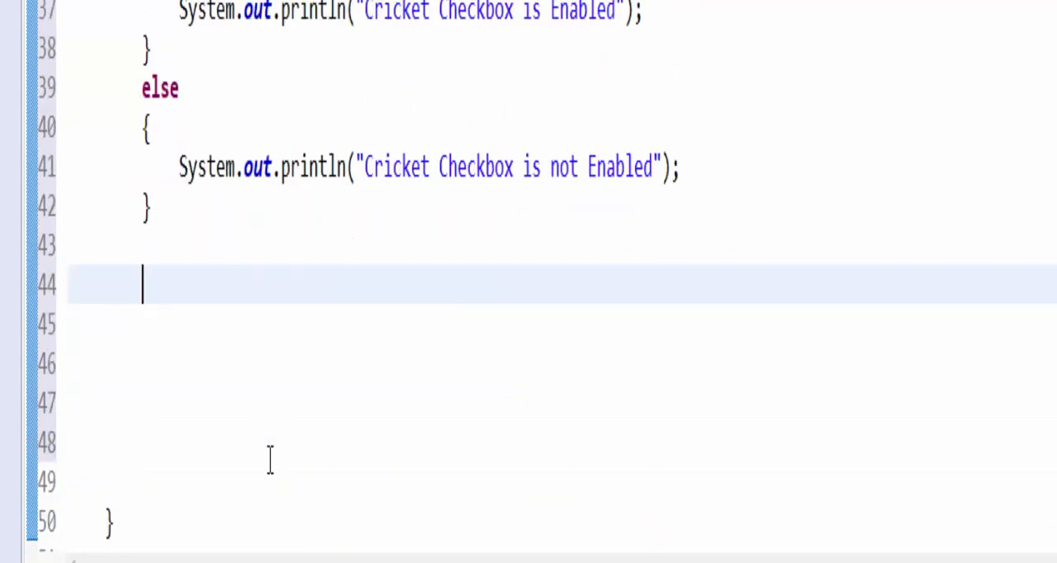
{"action": "scroll", "scroll_direction": "down", "scroll_amount": 3}
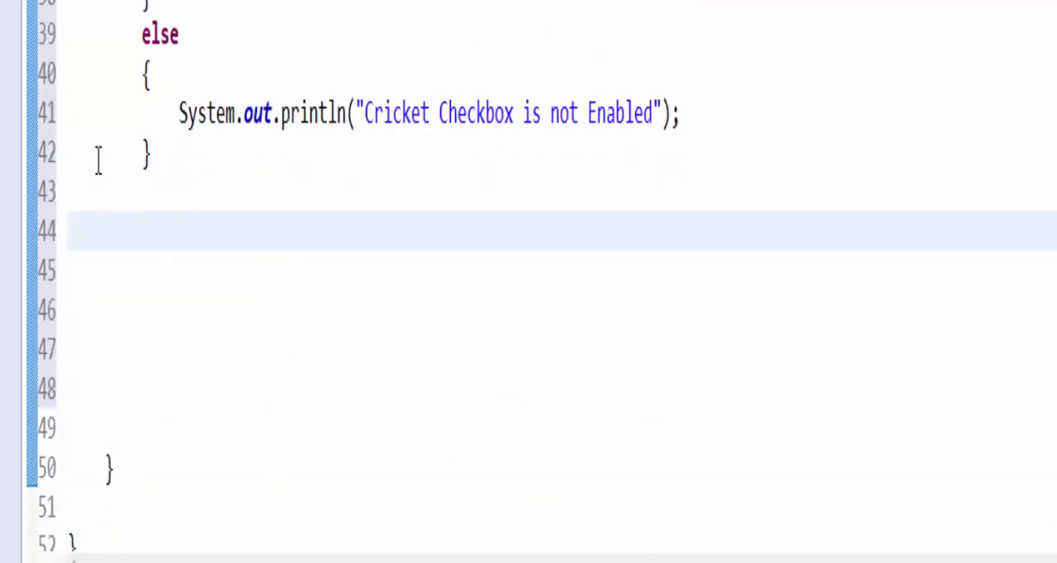
Step: Add a comment and if (cricketCheckbox.isSelected()) printing 'Cricket Checkbox is Selected'
{"action": "type", "text": "// Verify the Cricket Checkbox is selected or not"}
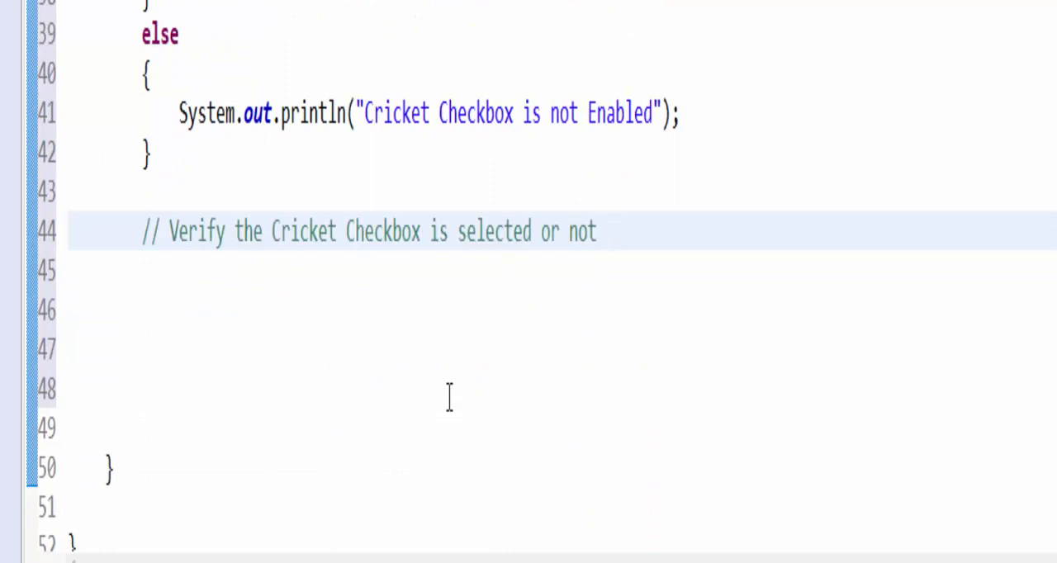
{"action": "left_click_drag", "start_coordinate": [455, 231], "coordinate": [597, 231]}
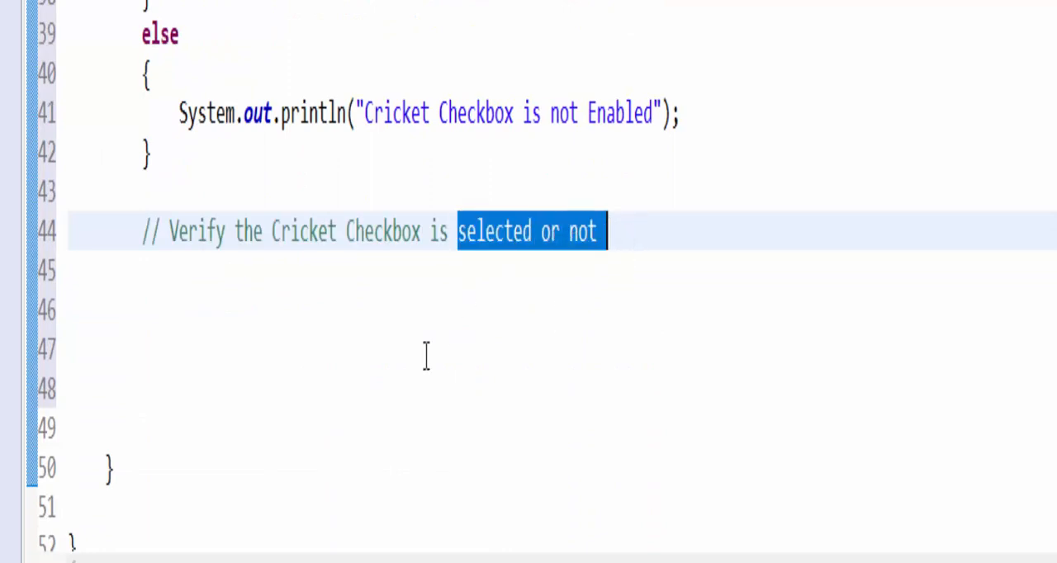
{"action": "type", "text": "if"}
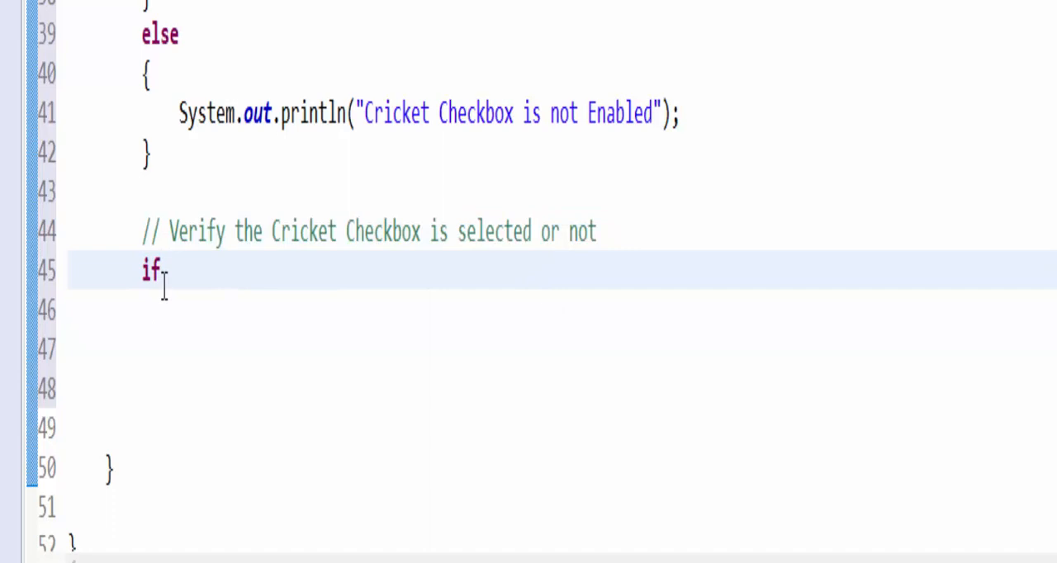
{"action": "type", "text": "(cricketCheckbox)"}
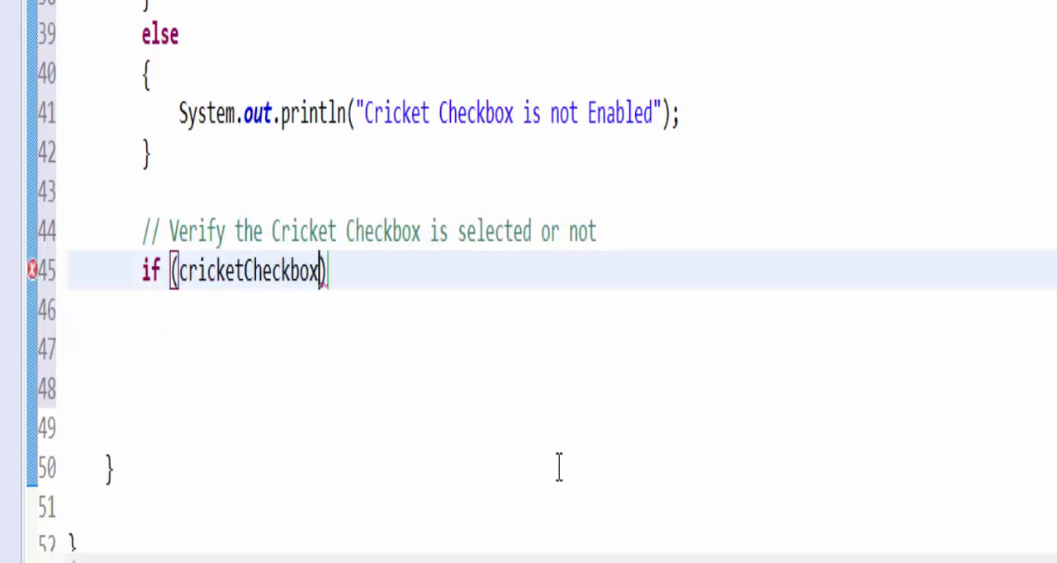
{"action": "type", "text": "."}
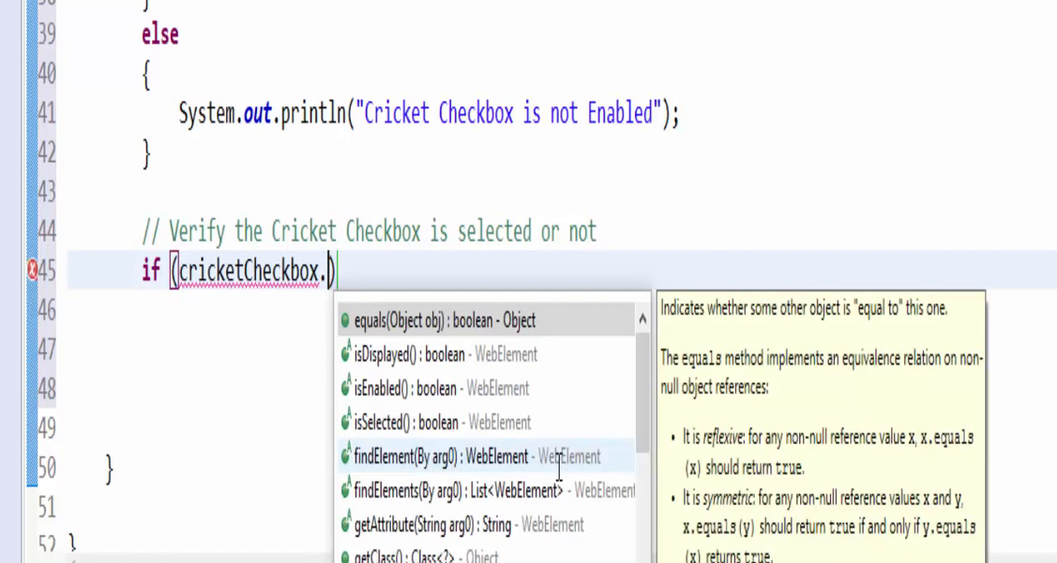
{"action": "type", "text": "isSelected("}
{"action": "type", "text": "{"}
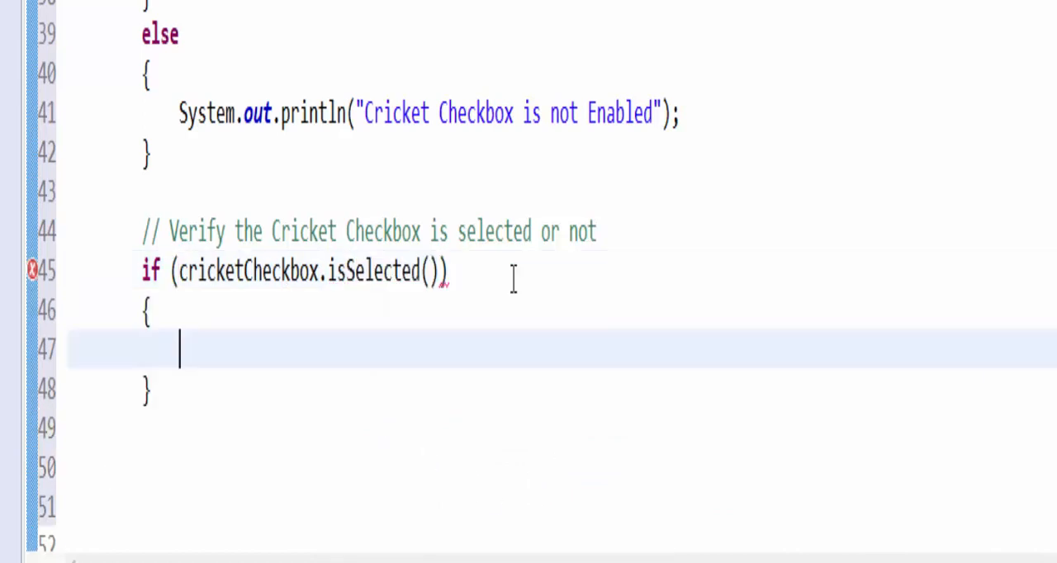
{"action": "type", "text": "System.out.println(\"Cricket Checkbox is Selected\");"}
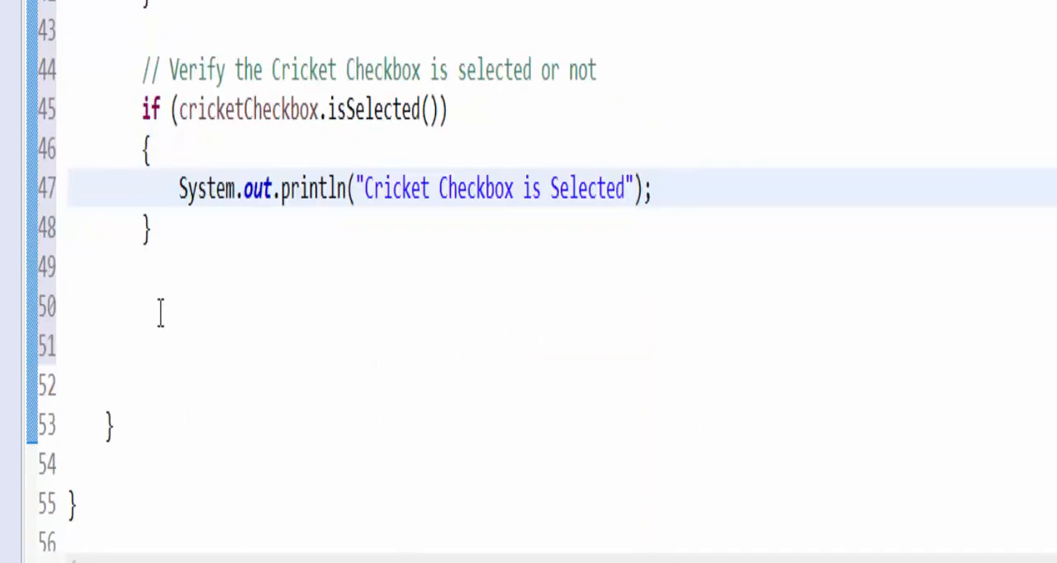
Step: Add the else branch printing not Selected and calling cricketCheckbox.click()
{"action": "type", "text": "else"}
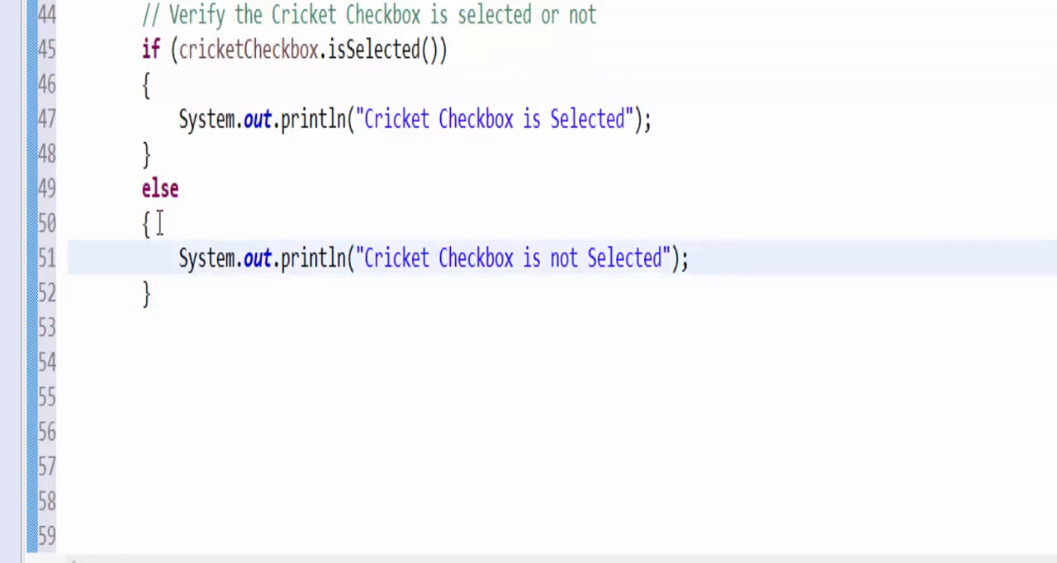
{"action": "type", "text": "cricketCheckbox"}
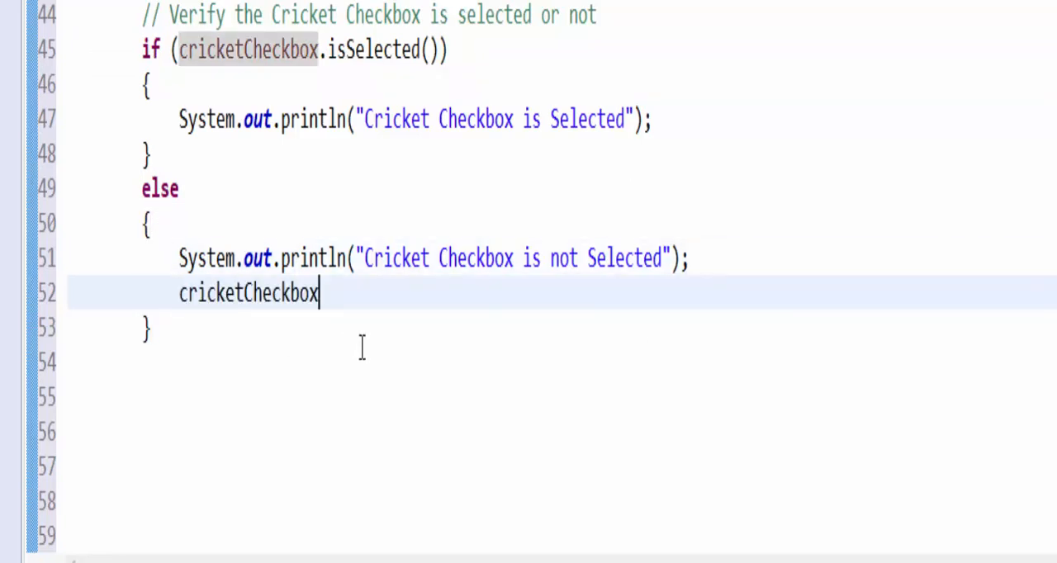
{"action": "type", "text": ".click();"}
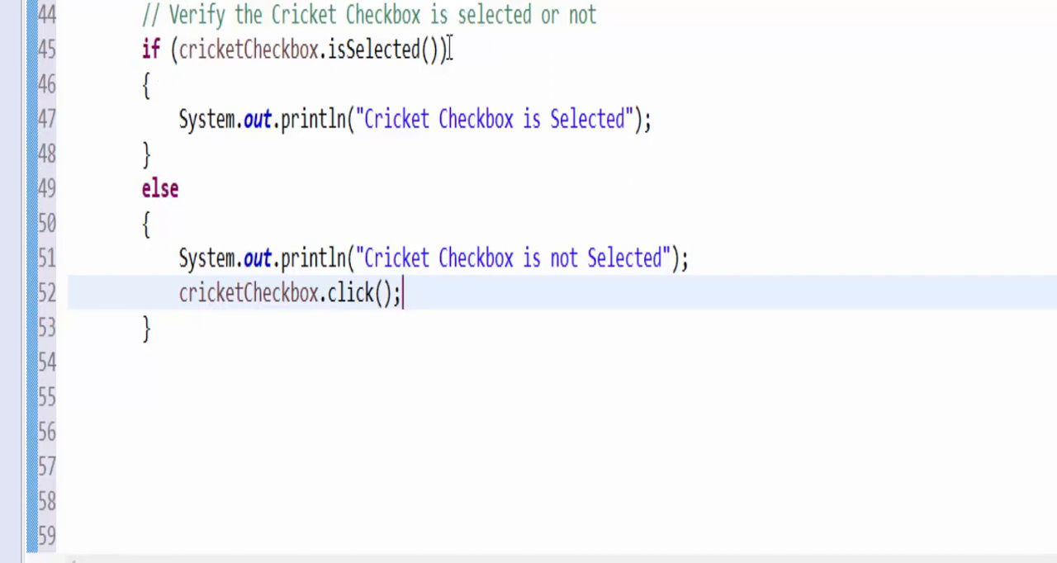
{"action": "mouse_move", "coordinate": [228, 50]}
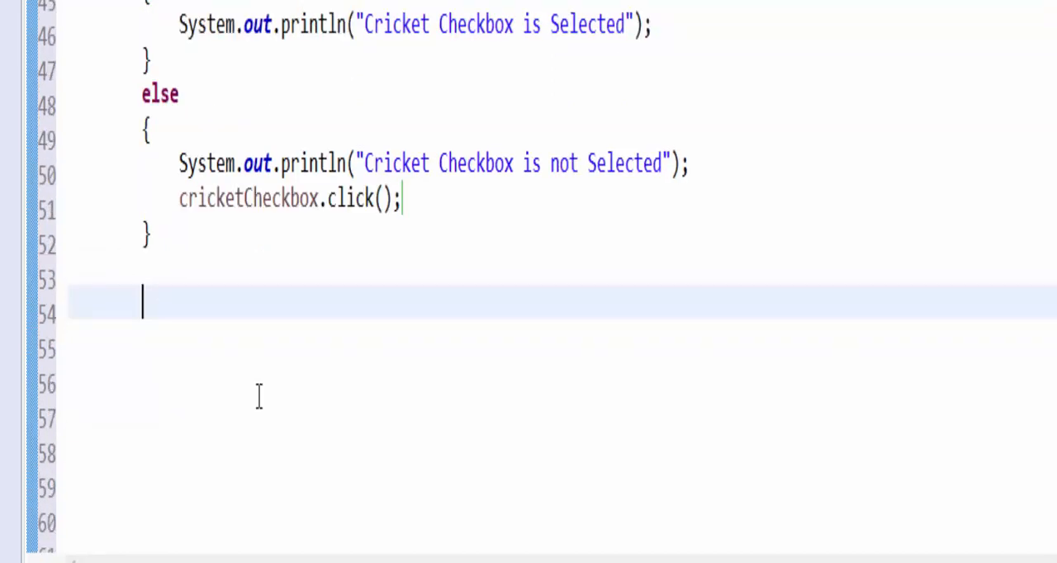
Step: Add an uncheck block: if selected, cricketCheckbox.click() and print 'Cricket Checkbox is Unchecked', with an else
{"action": "scroll", "scroll_direction": "down", "scroll_amount": 3}
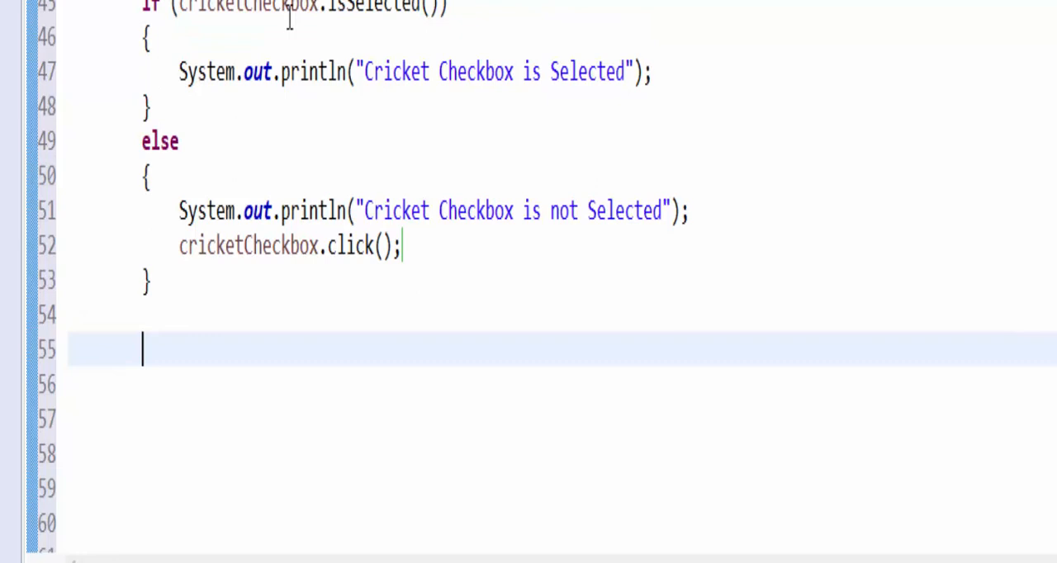
{"action": "mouse_move", "coordinate": [356, 359]}
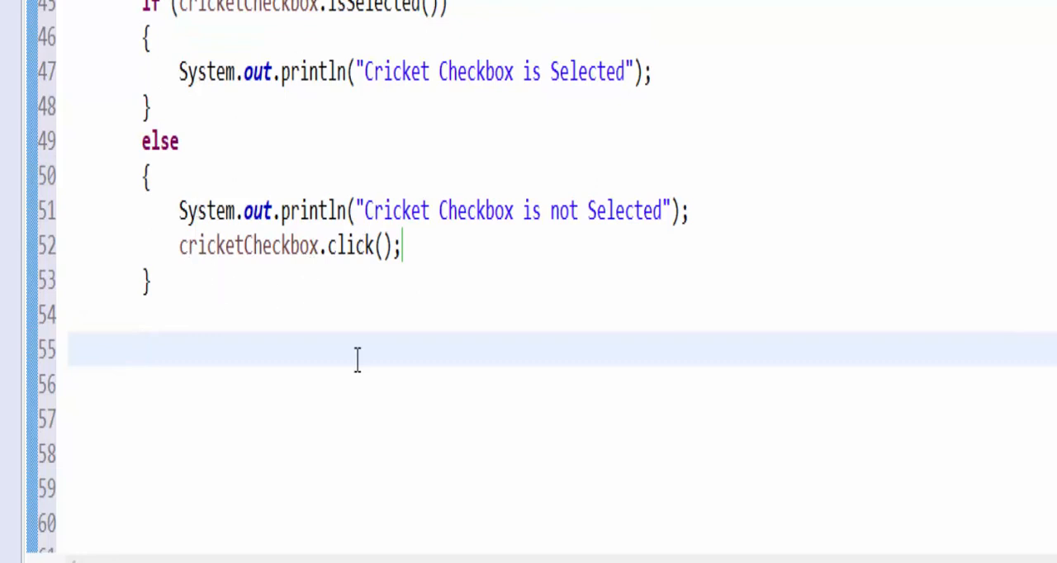
{"action": "type", "text": "// Verify the Crickets Checkbox is selected or not"}
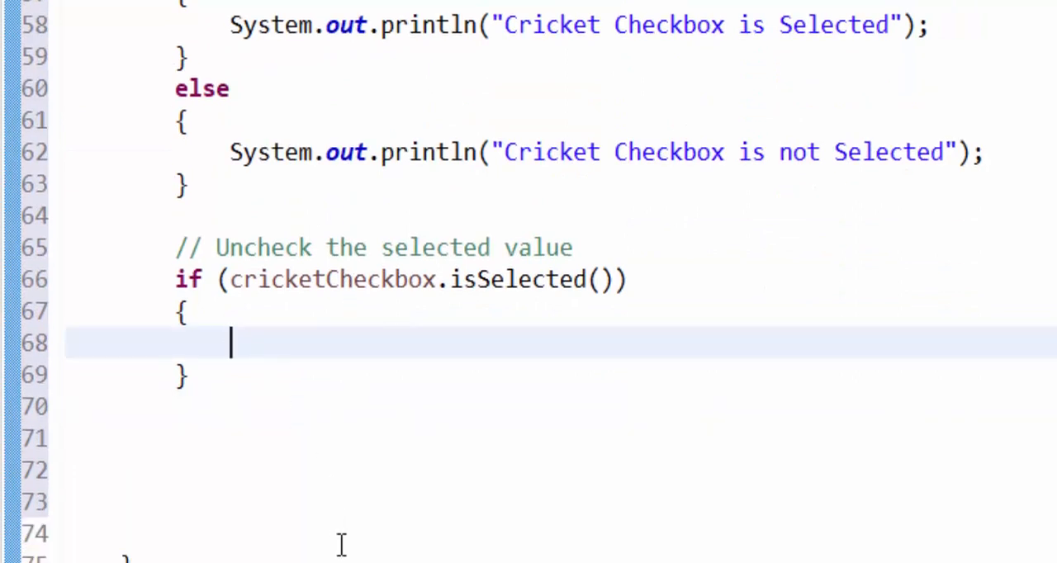
{"action": "mouse_move", "coordinate": [148, 287]}
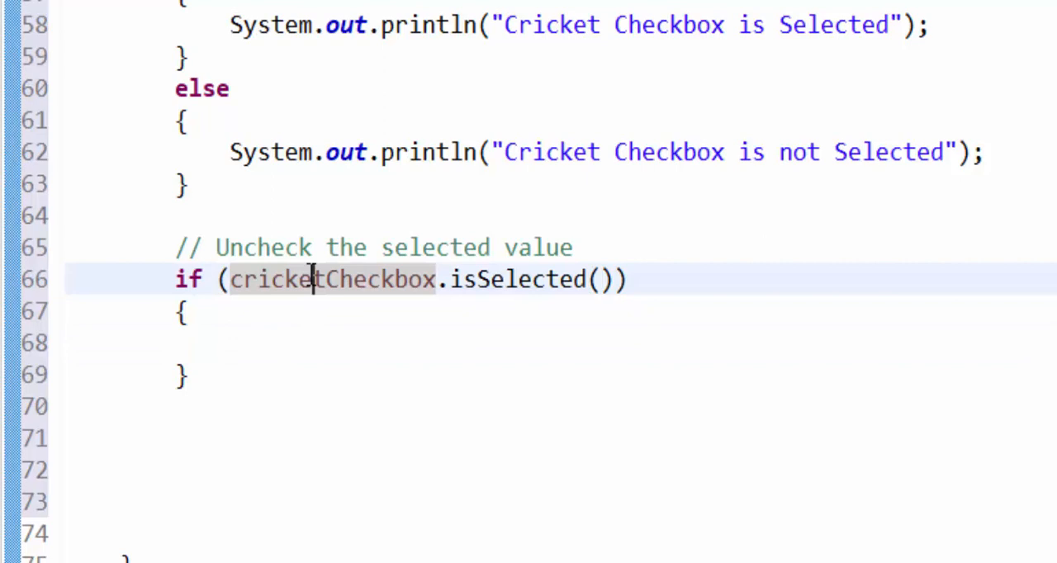
{"action": "type", "text": "cricketCheckbox"}
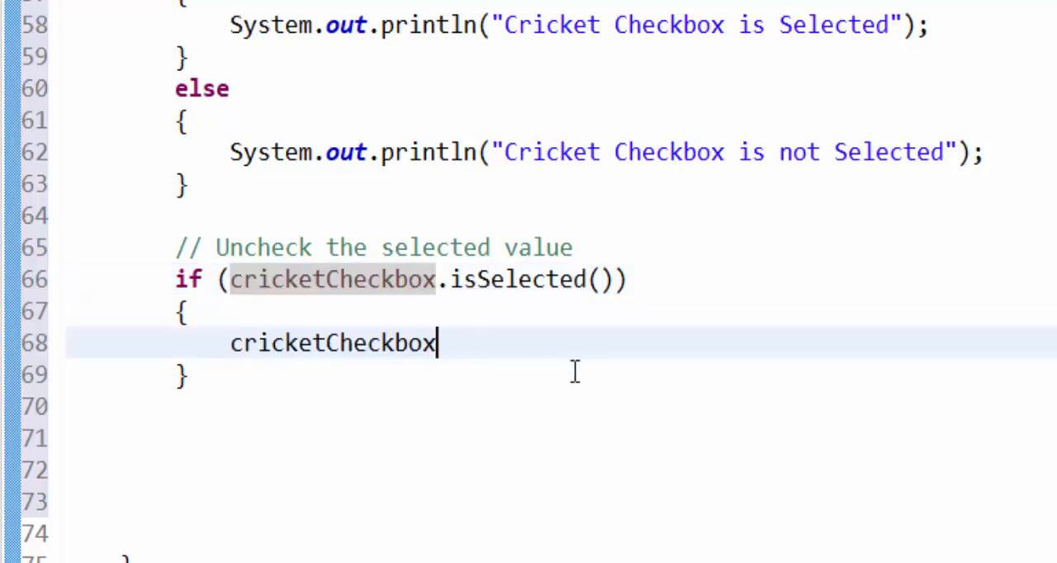
{"action": "type", "text": ".click();"}
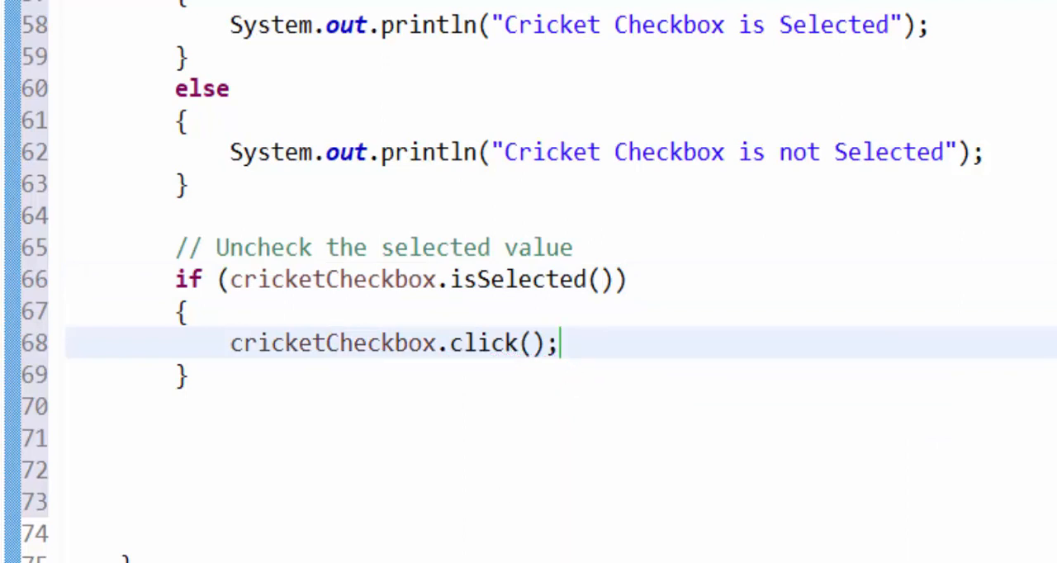
{"action": "type", "text": "System.out.println(\"Cricket Checkbox is Unchecked\");"}
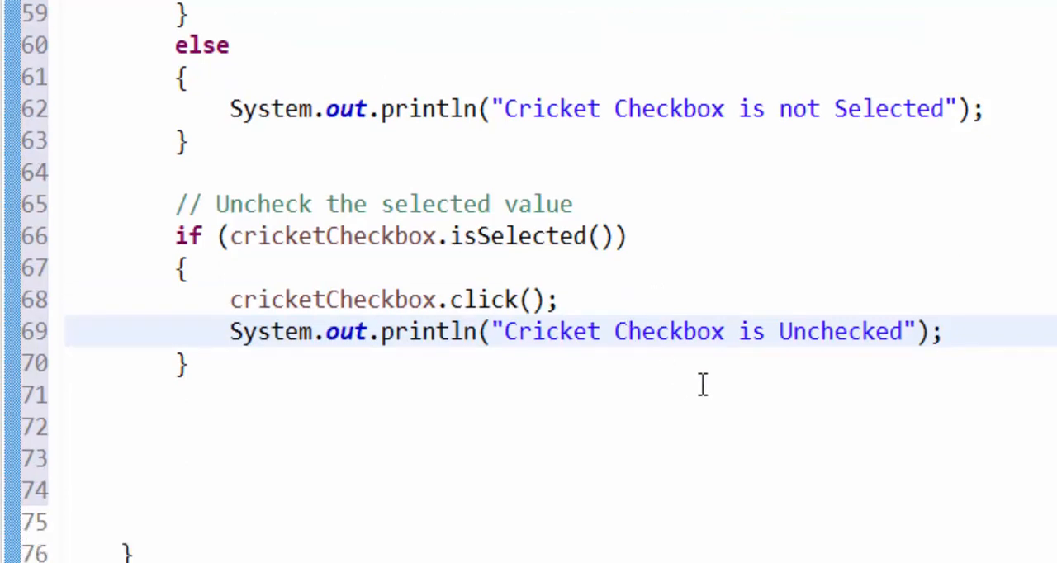
{"action": "left_click", "coordinate": [240, 383]}
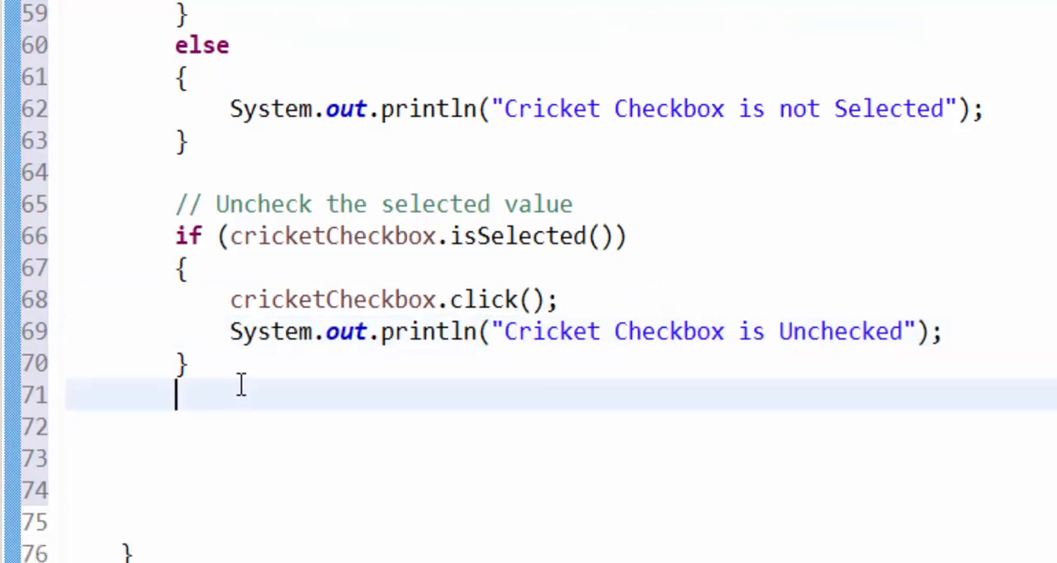
{"action": "type", "text": "else"}
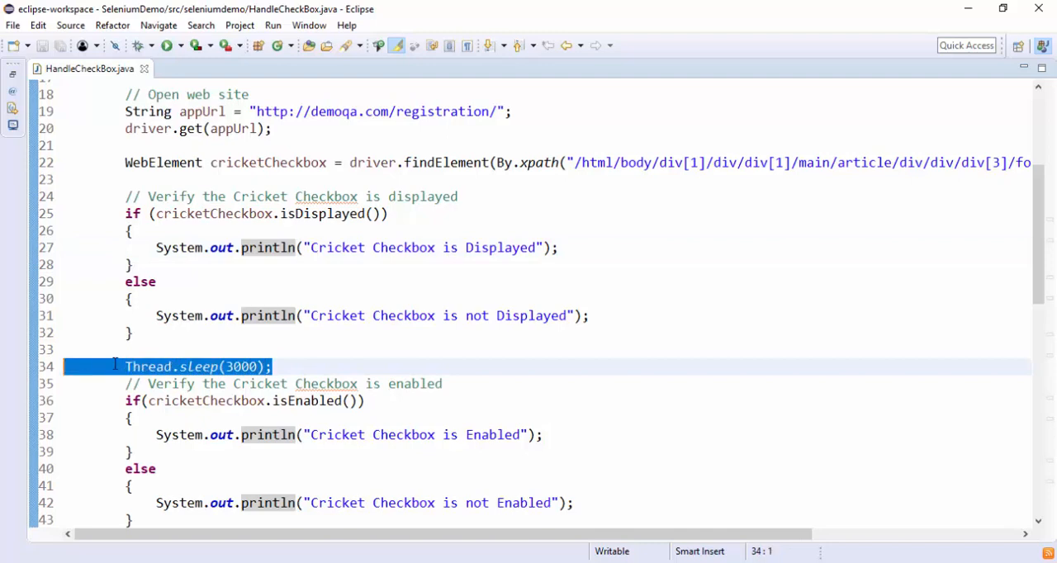
Step: Run the HandleCheckBox program from the Eclipse toolbar
{"action": "scroll", "scroll_direction": "down", "scroll_amount": 3}
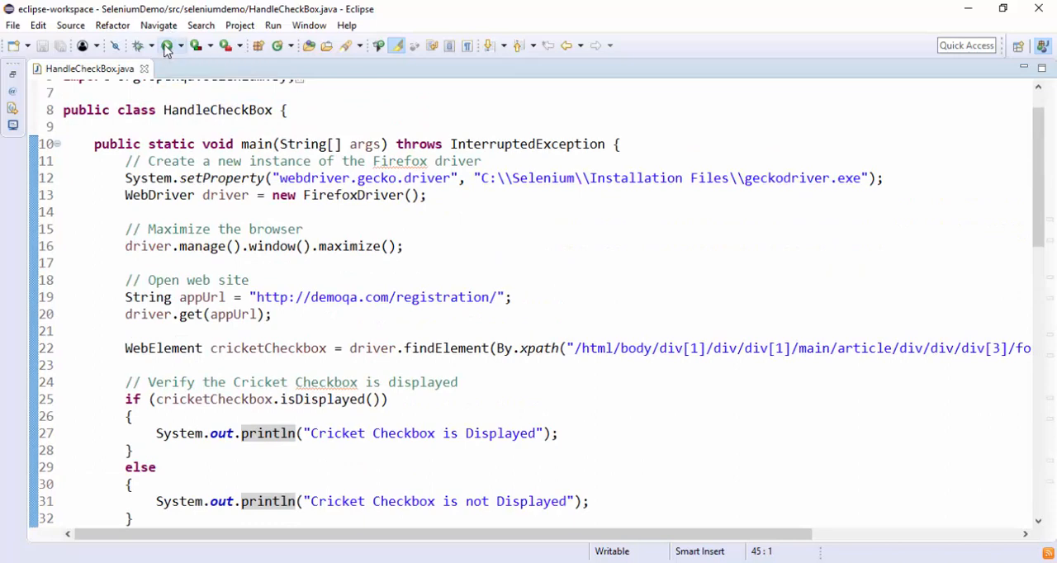
{"action": "left_click", "coordinate": [169, 46]}
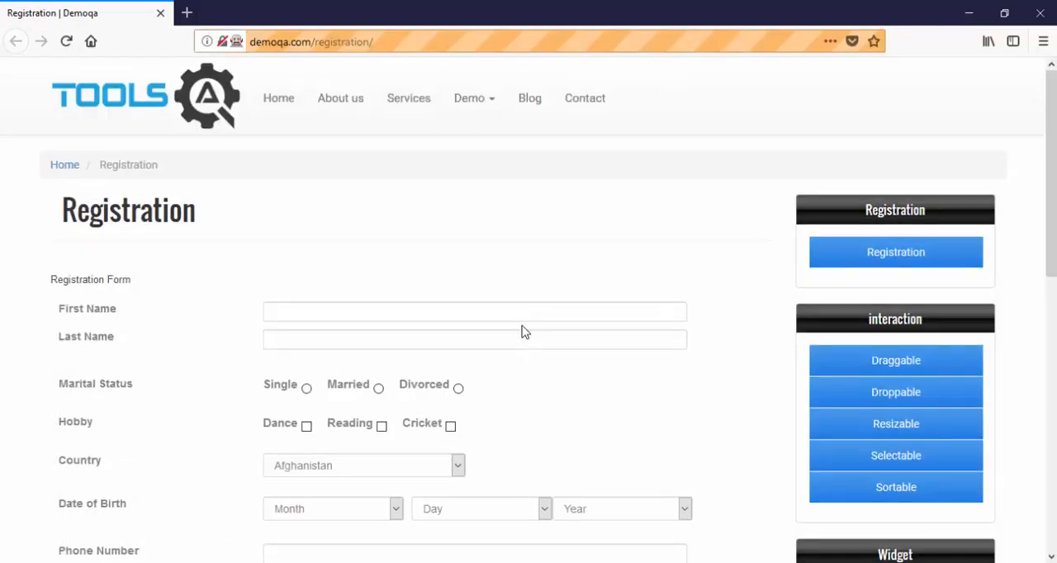
{"action": "mouse_move", "coordinate": [419, 442]}
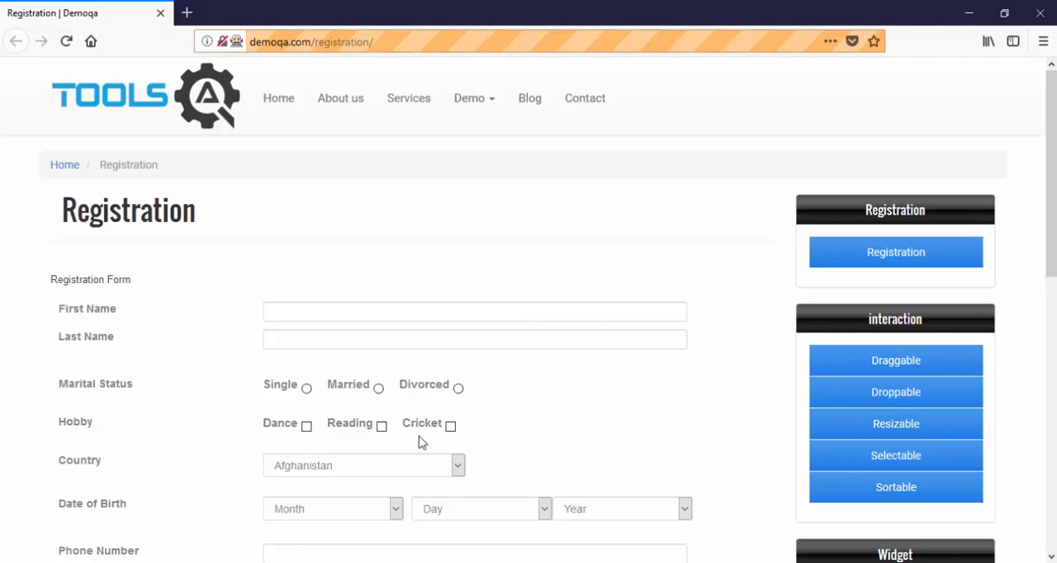
Step: Watch the automated Firefox run tick the Cricket checkbox and then untick it
{"action": "left_click", "coordinate": [451, 424]}
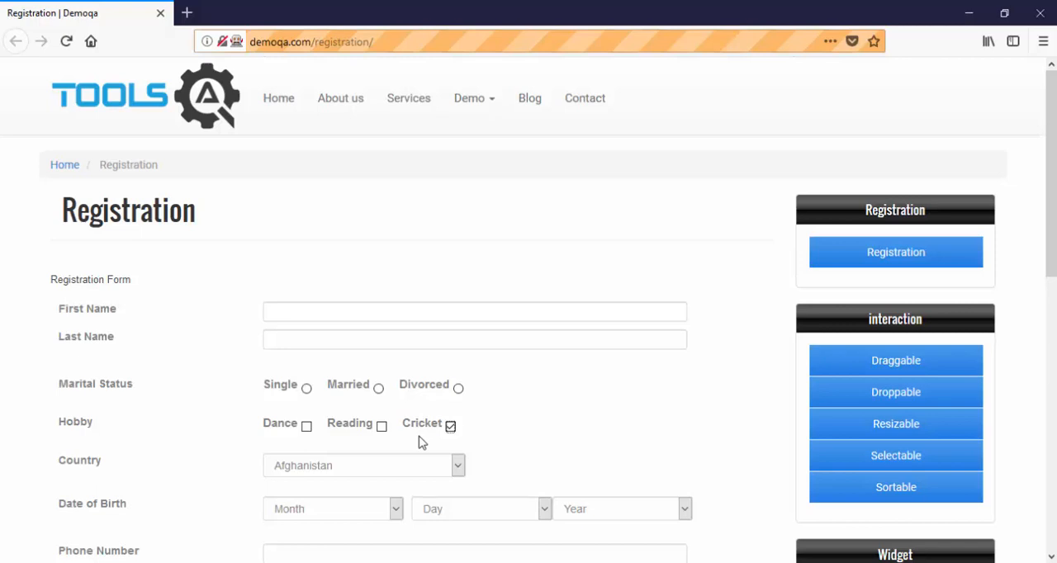
{"action": "left_click", "coordinate": [451, 425]}
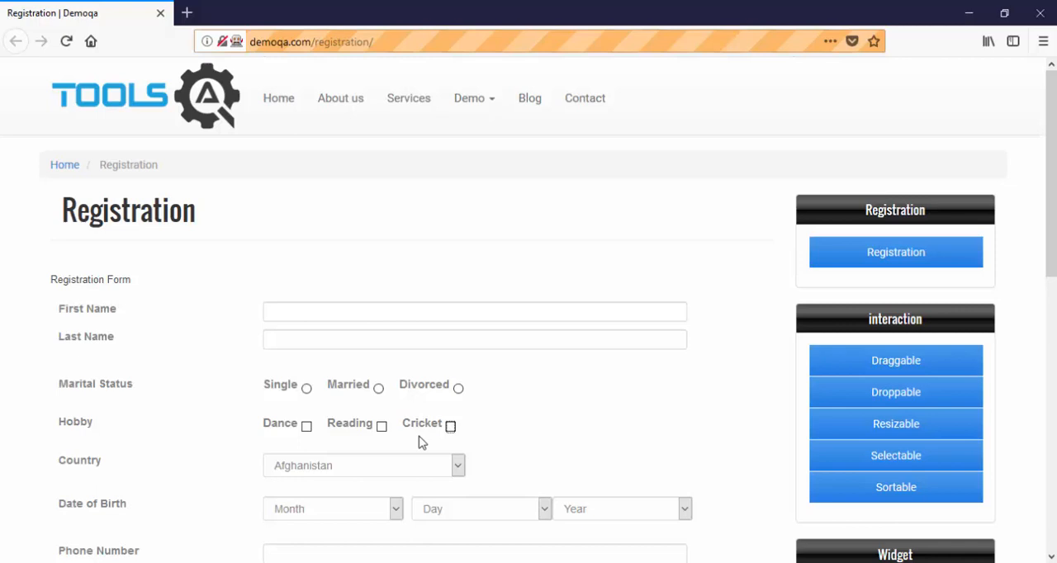
{"action": "mouse_move", "coordinate": [466, 446]}
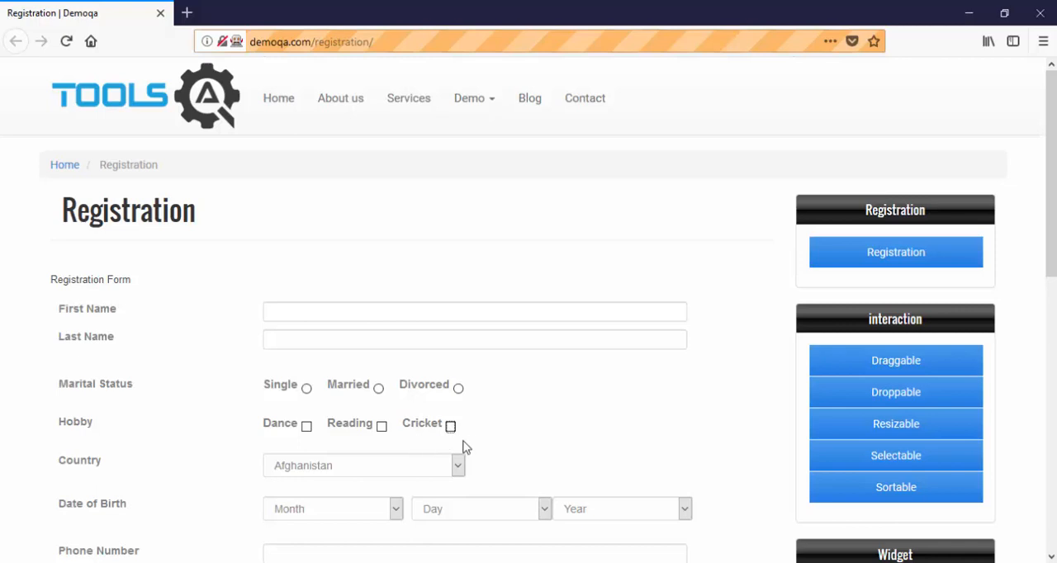
{"action": "mouse_move", "coordinate": [297, 550]}
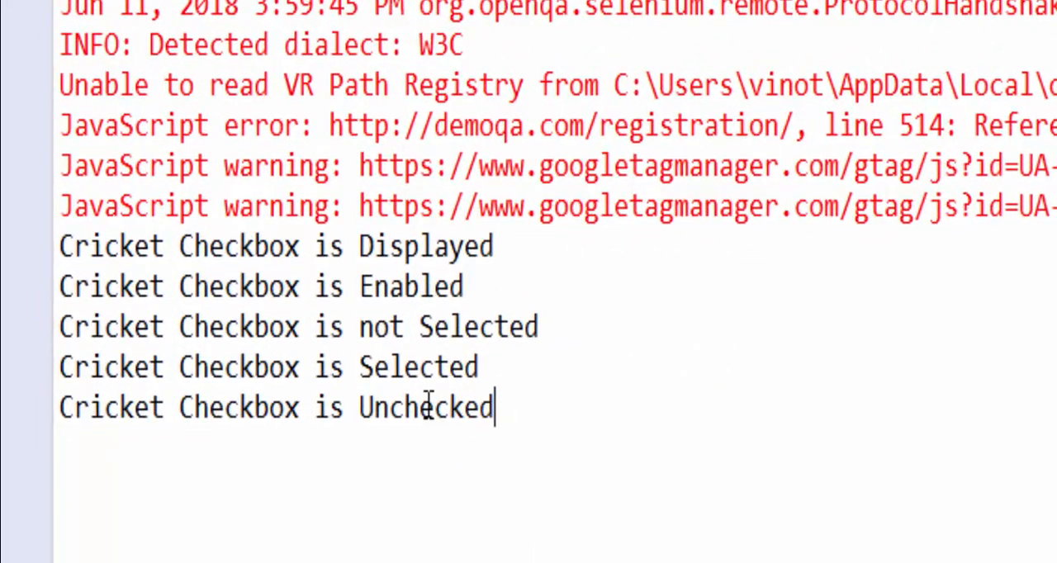
Step: Review the console lines Displayed, not Selected and Selected from the run output
{"action": "double_click", "coordinate": [426, 246]}
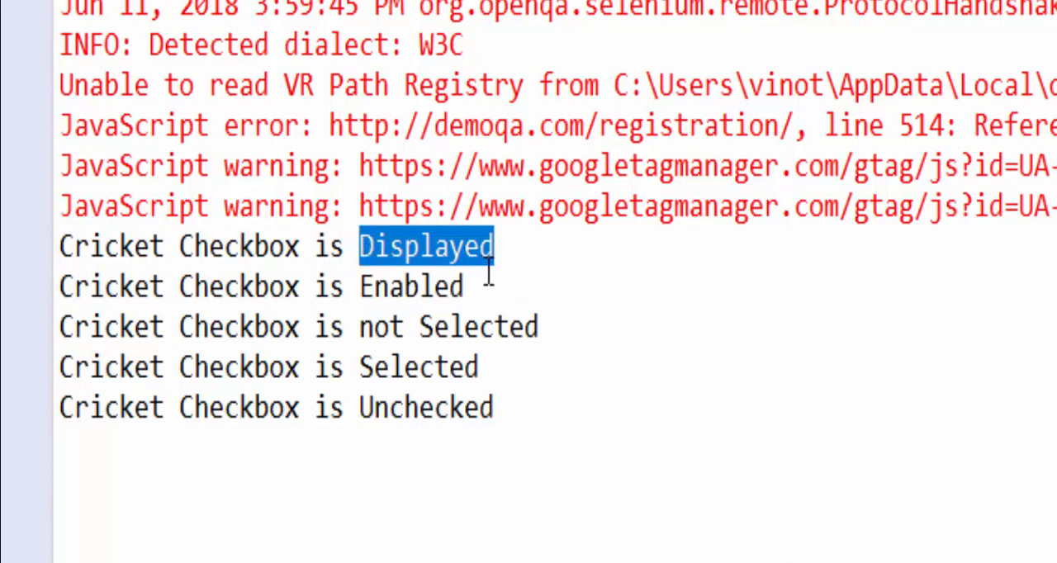
{"action": "double_click", "coordinate": [410, 288]}
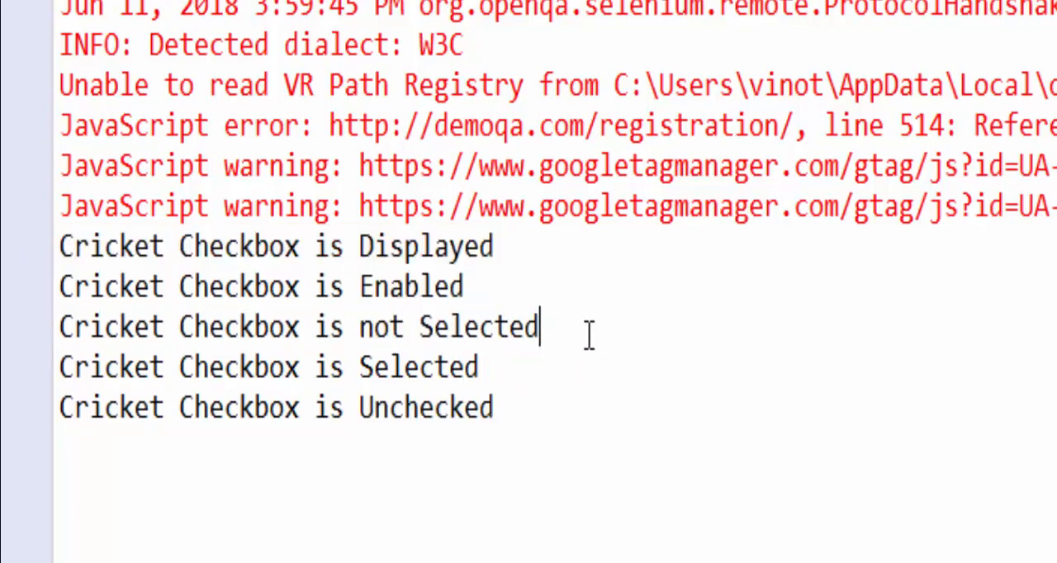
{"action": "double_click", "coordinate": [237, 367]}
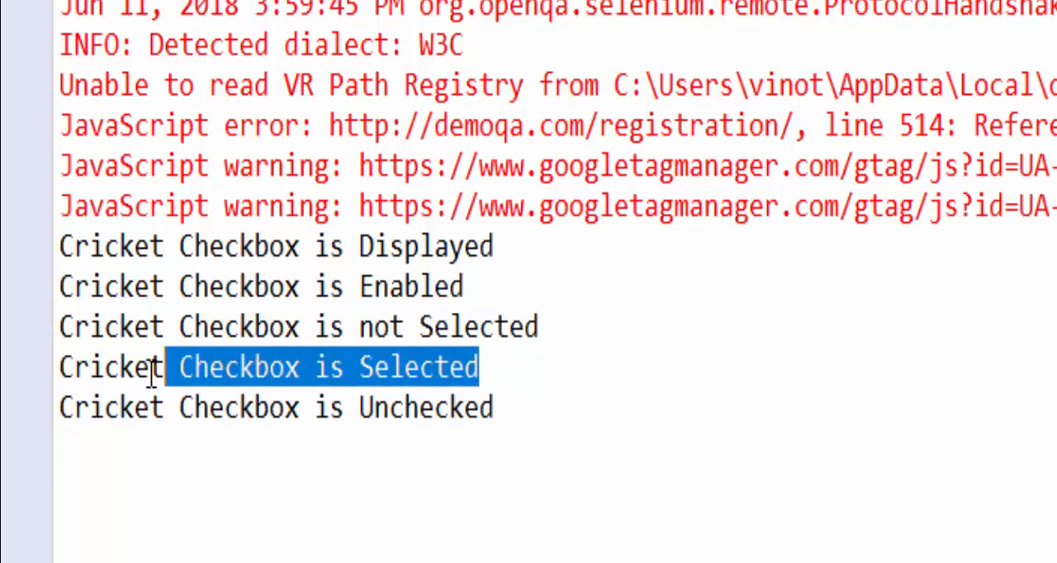